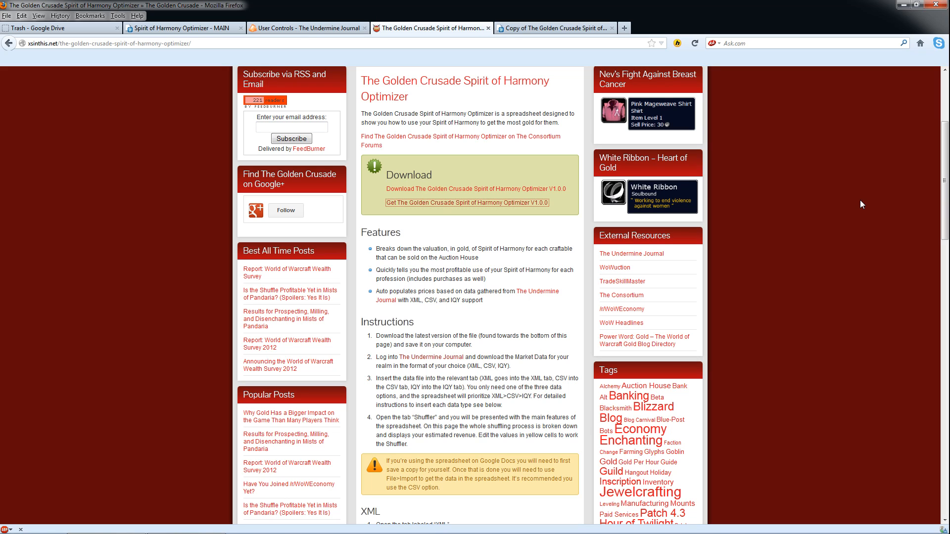
mouse_move(678, 183)
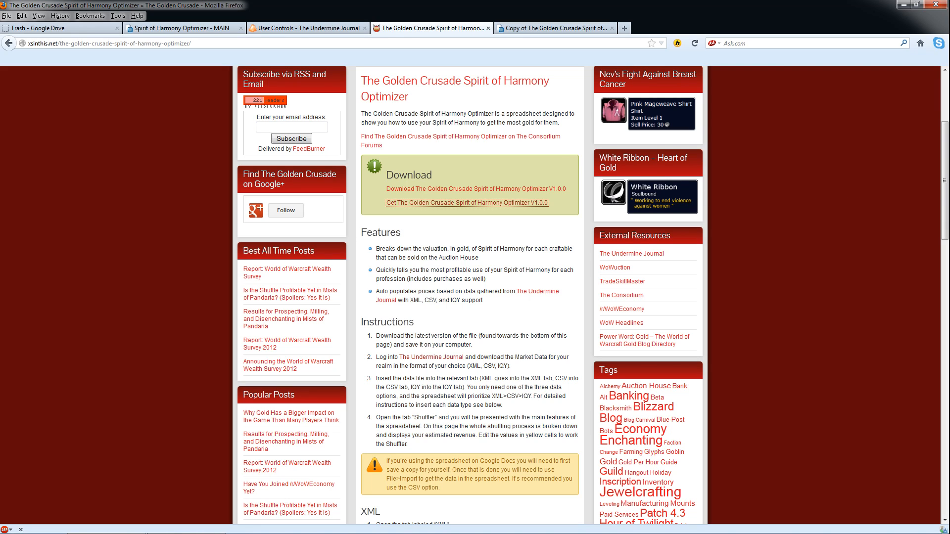
mouse_move(432, 114)
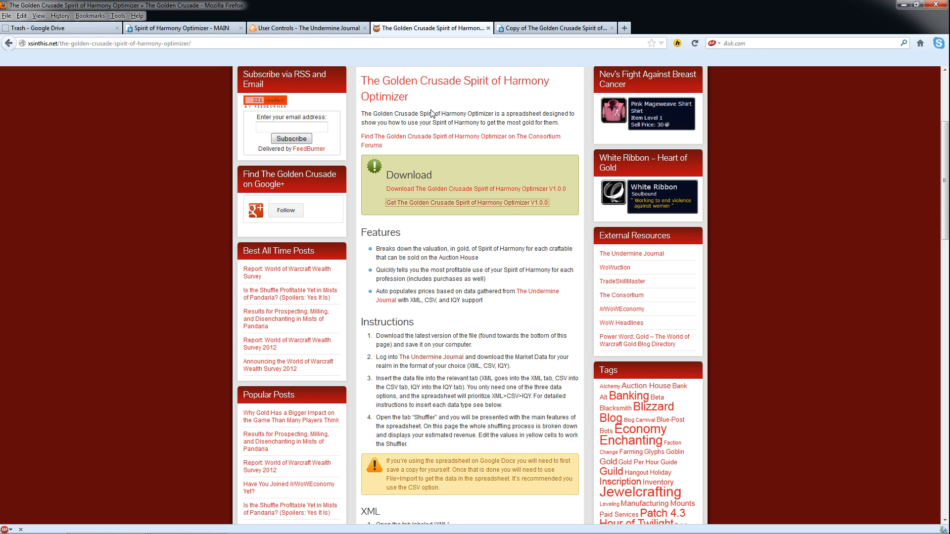
Step: Switch to The Undermine Journal user controls page
click(303, 27)
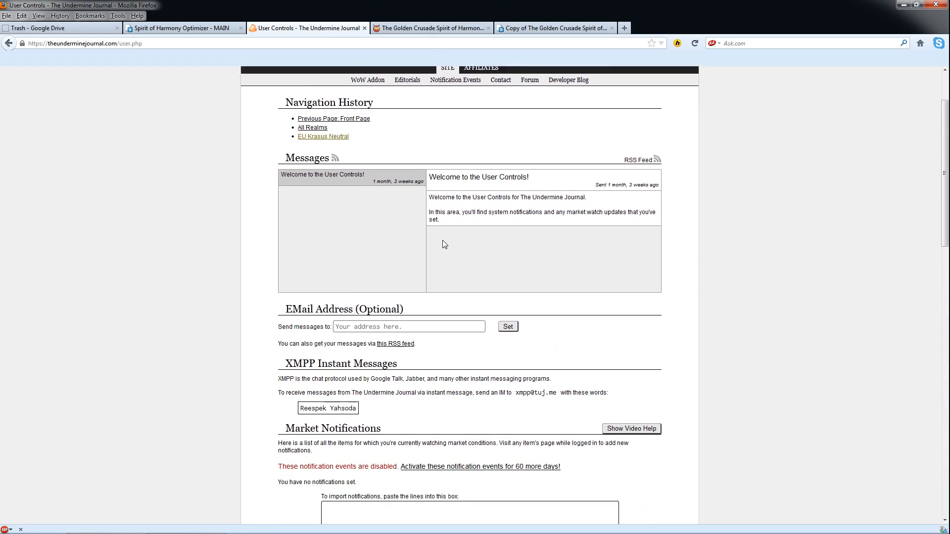
Step: Skim the user controls page, then return to the Spirit of Harmony Optimizer article
scroll(down, 3)
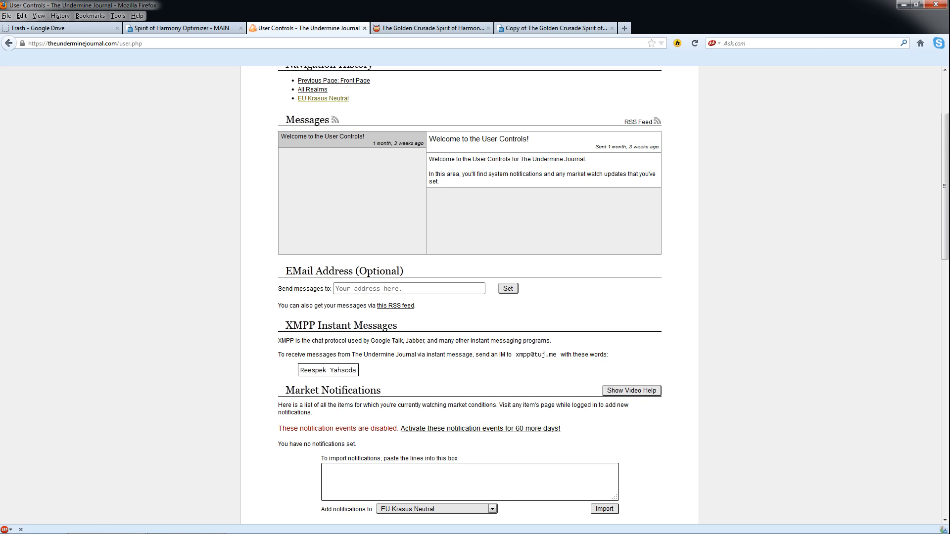
click(432, 27)
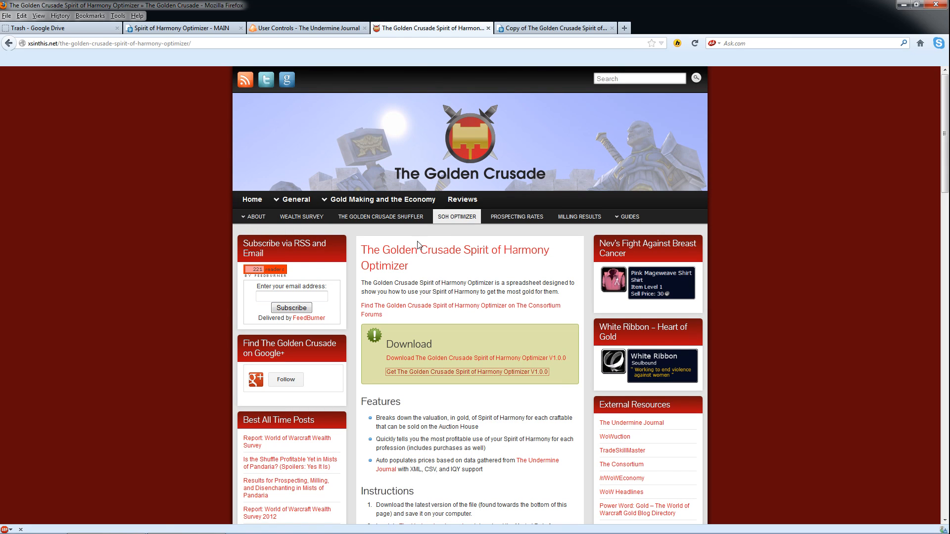
Step: Scroll the guide down to the download links, features and instructions
scroll(down, 3)
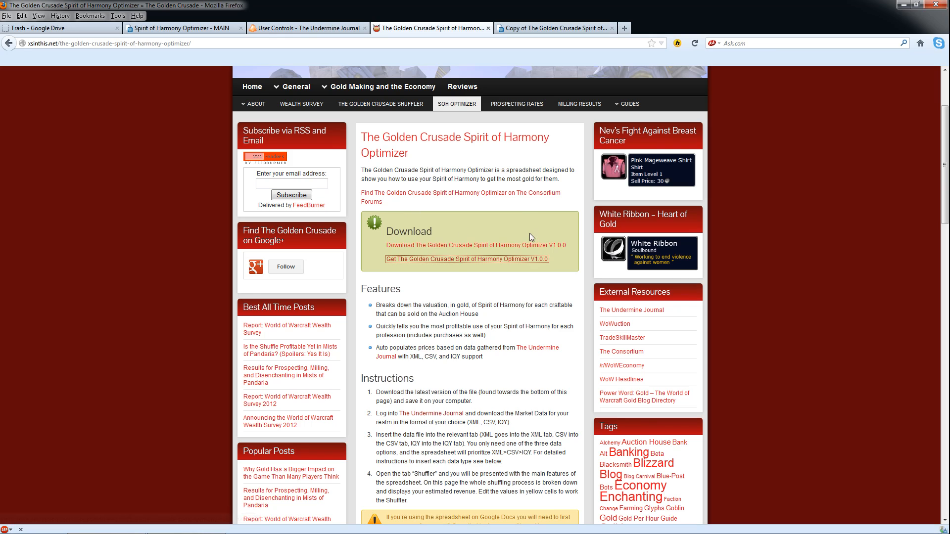
mouse_move(427, 267)
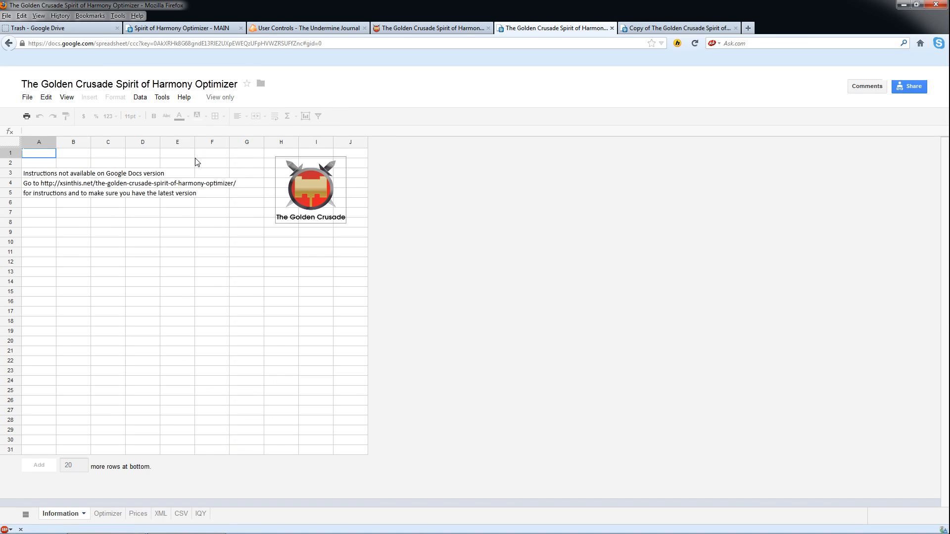
mouse_move(221, 152)
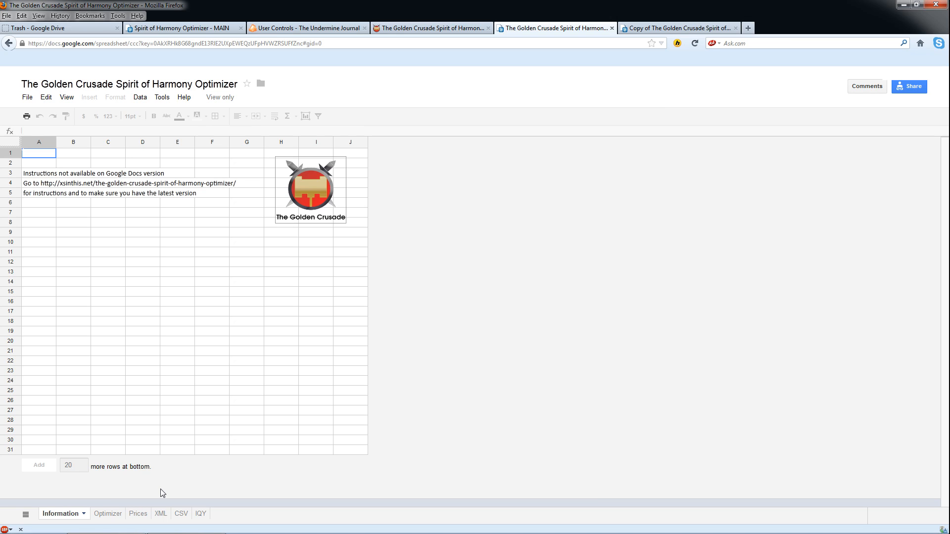
mouse_move(225, 169)
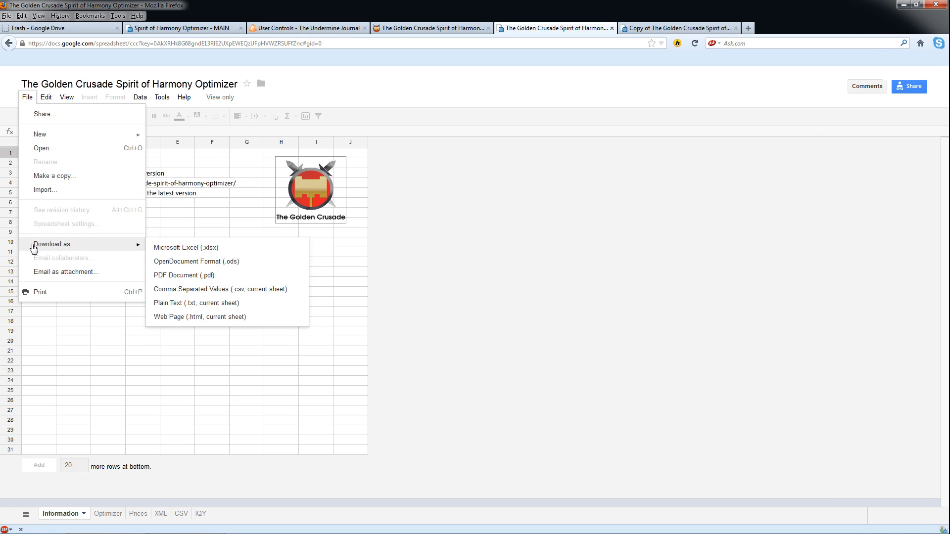
mouse_move(54, 176)
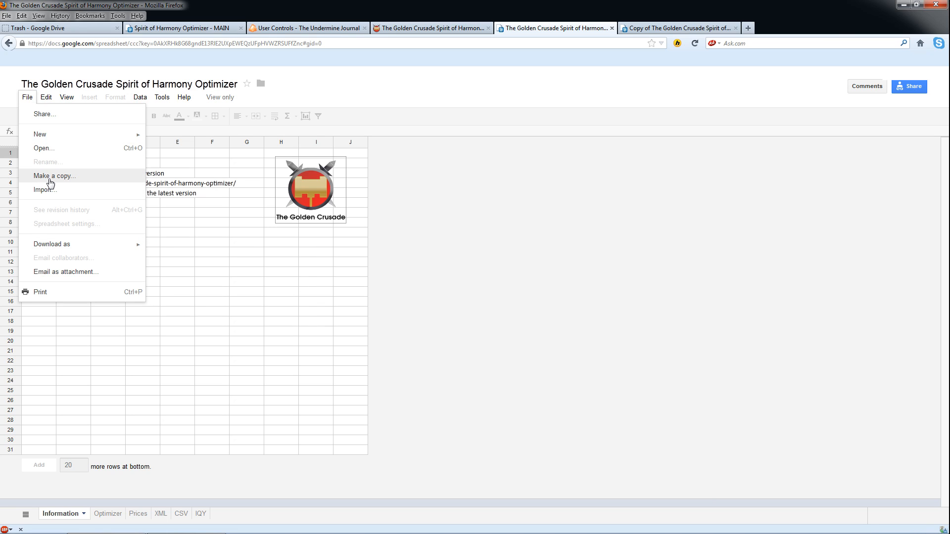
mouse_move(265, 35)
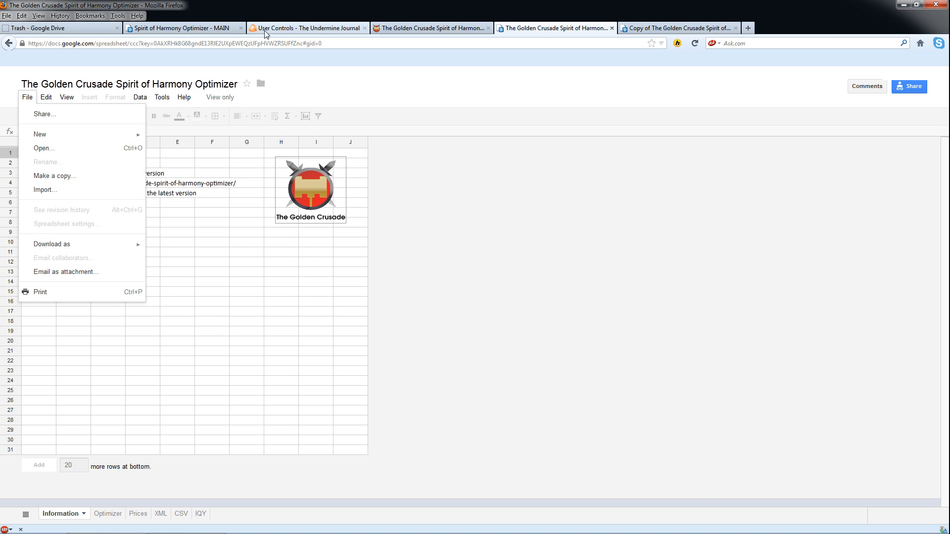
Step: Switch to the Google Drive trash listing the two trashed optimizer copies
click(60, 28)
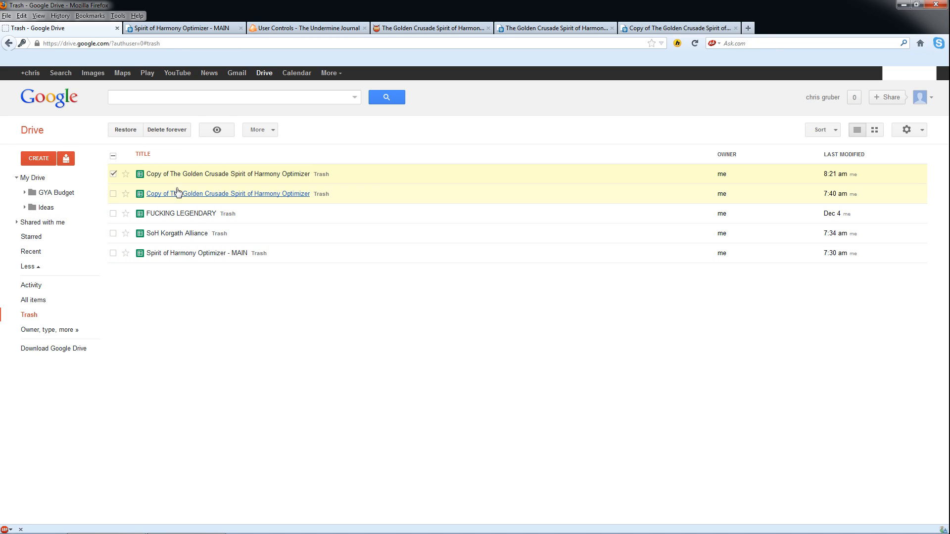
mouse_move(180, 213)
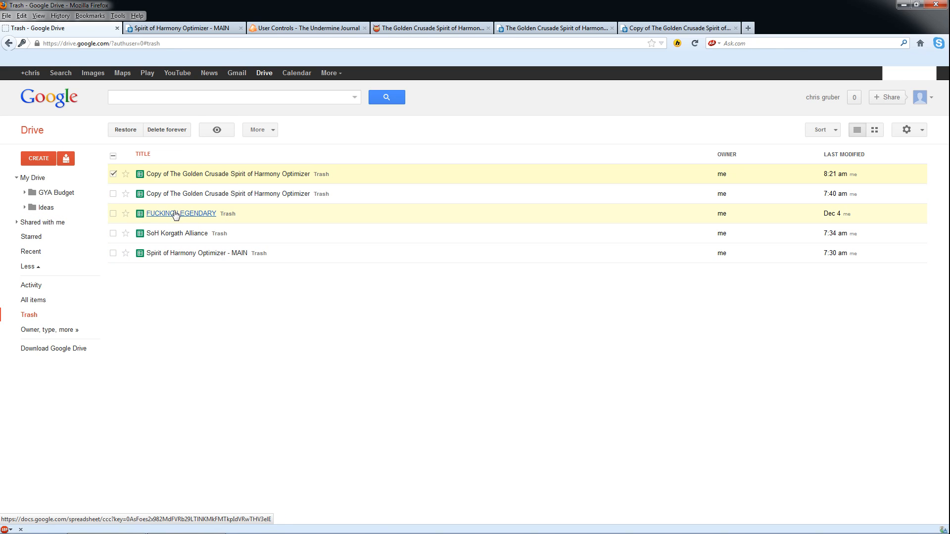
Step: Open My Drive to see the GYA Budget and Ideas folders and the optimizer copy
click(33, 177)
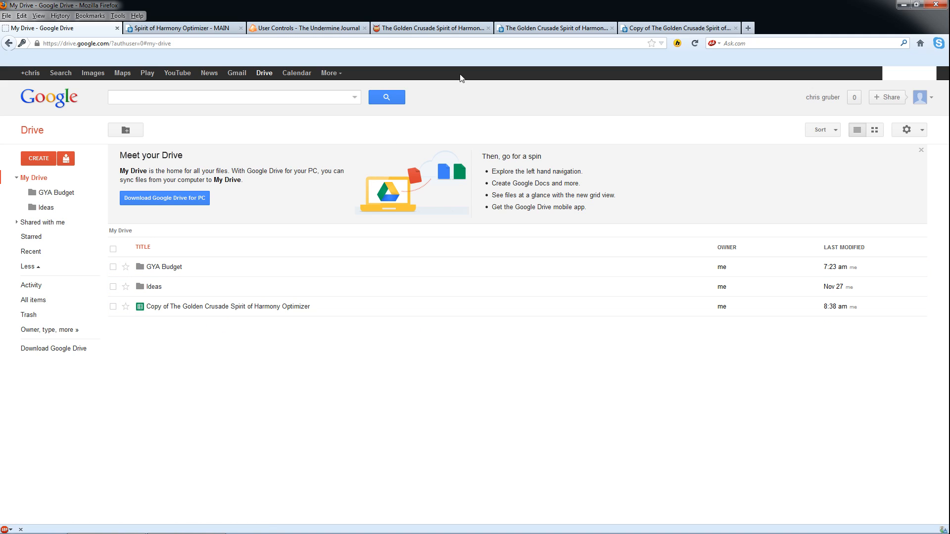
Step: Switch back to the view-only optimizer spreadsheet's Information sheet
click(553, 28)
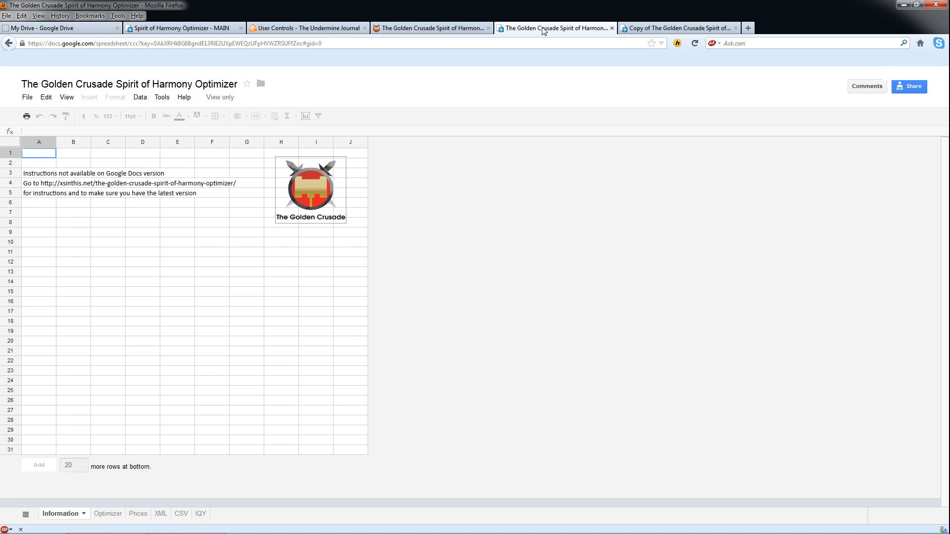
mouse_move(409, 291)
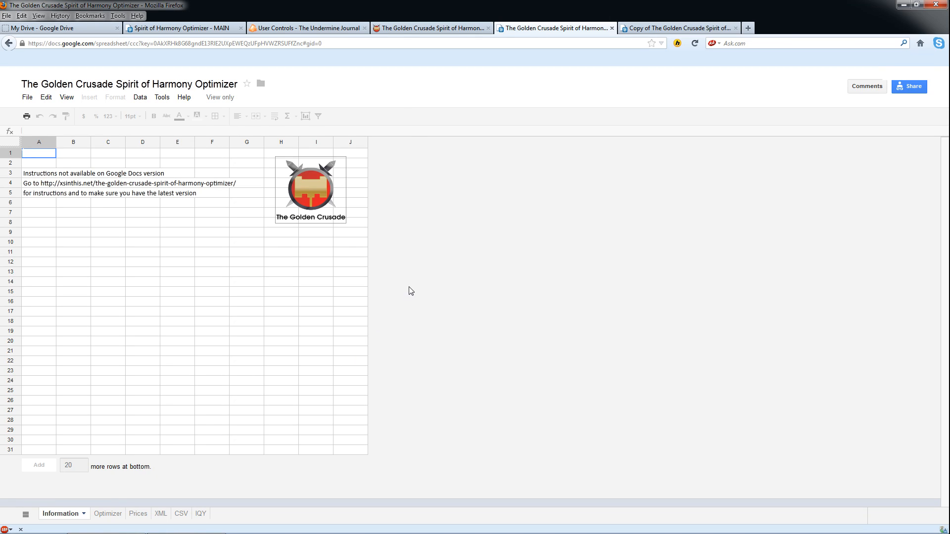
mouse_move(360, 196)
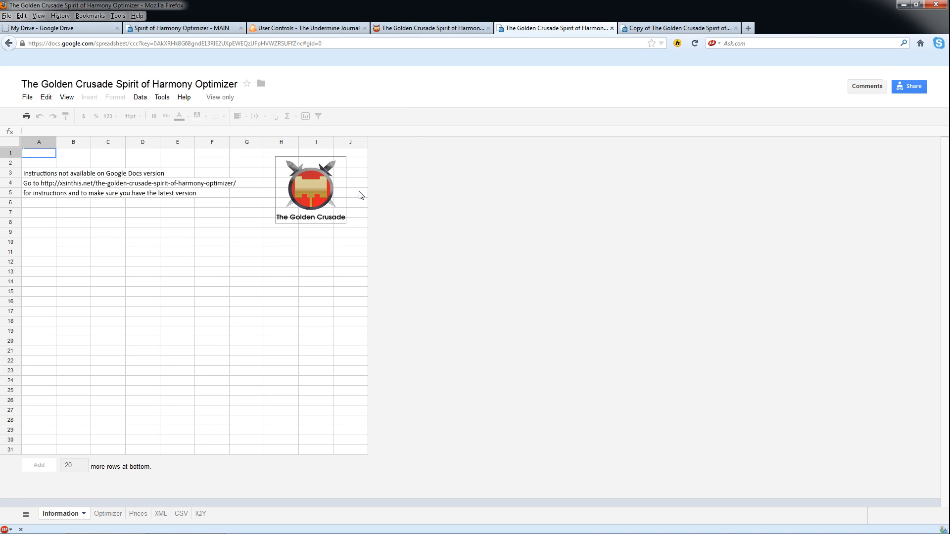
mouse_move(184, 432)
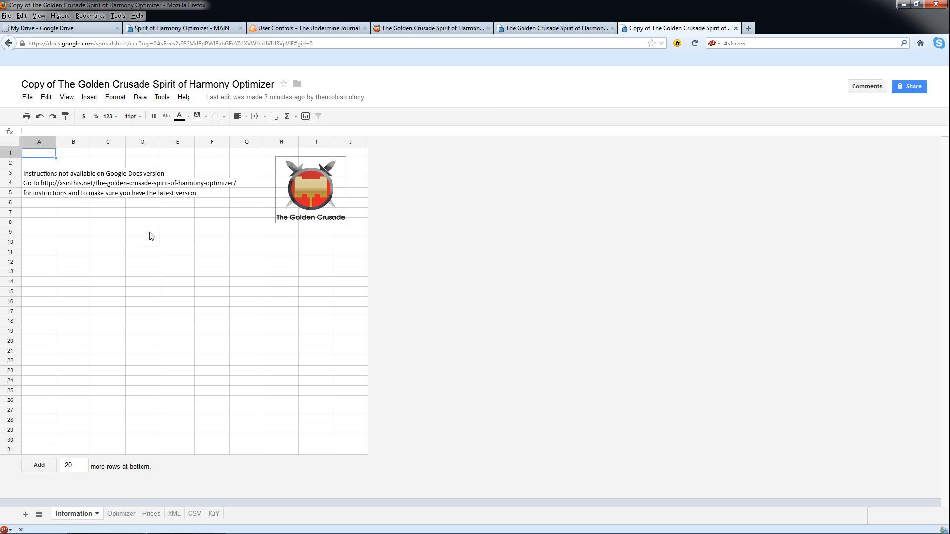
Step: Look at the Optimizer sheet, then scroll through the Prices sheet
click(109, 513)
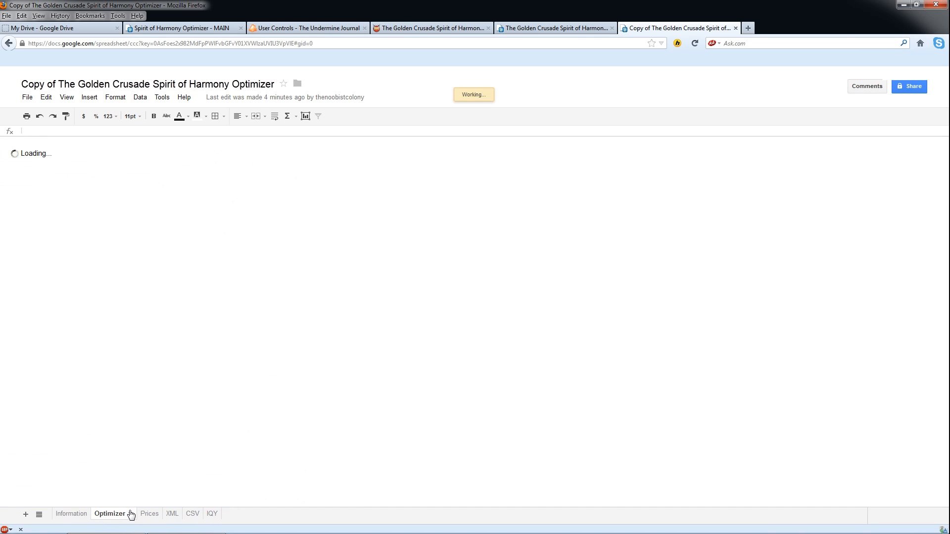
click(109, 514)
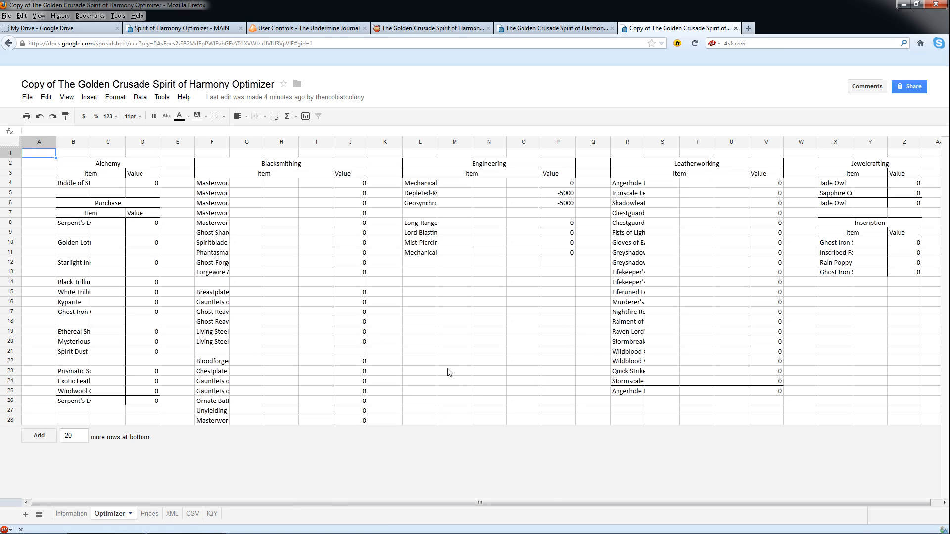
mouse_move(215, 498)
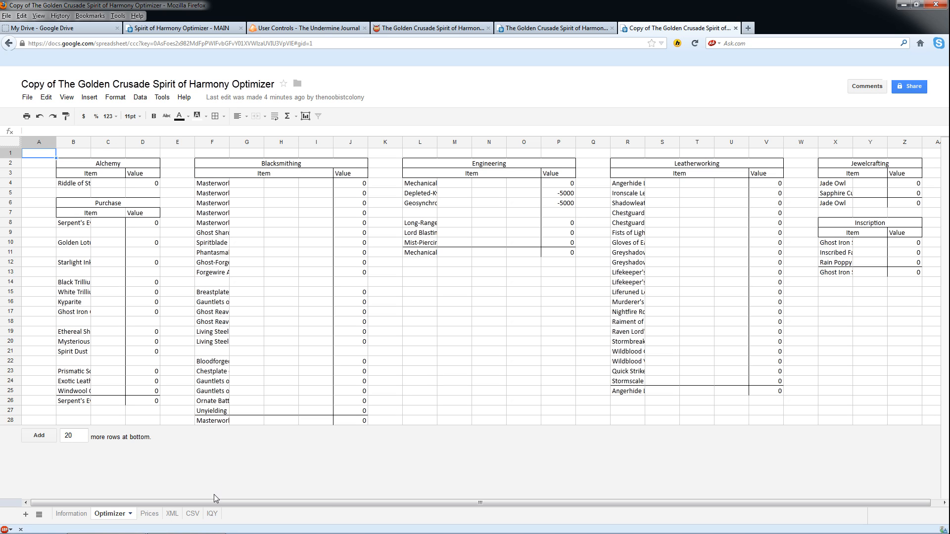
click(139, 513)
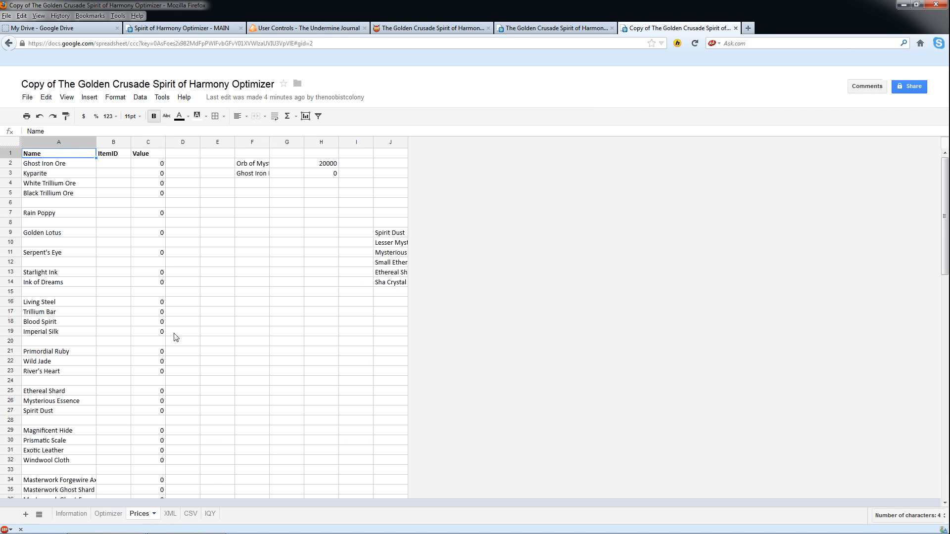
scroll(down, 3)
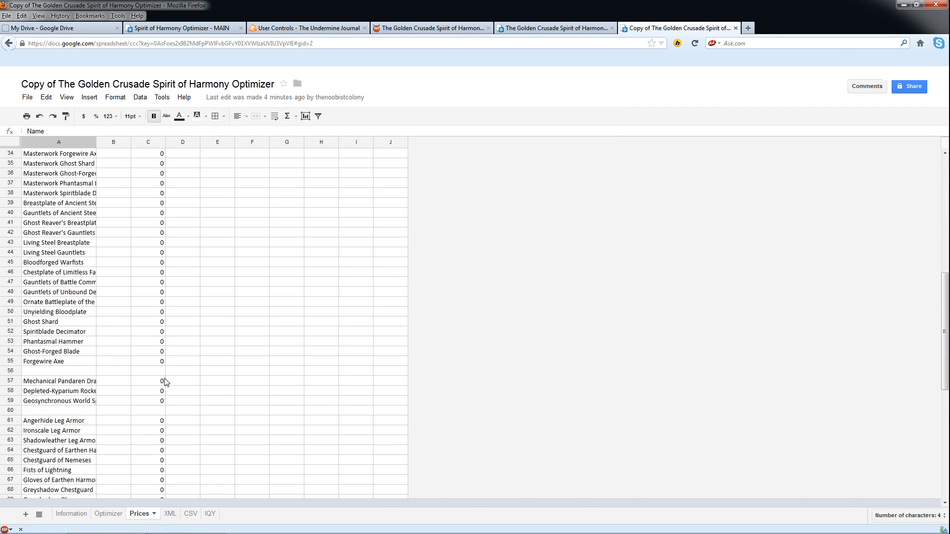
scroll(down, 3)
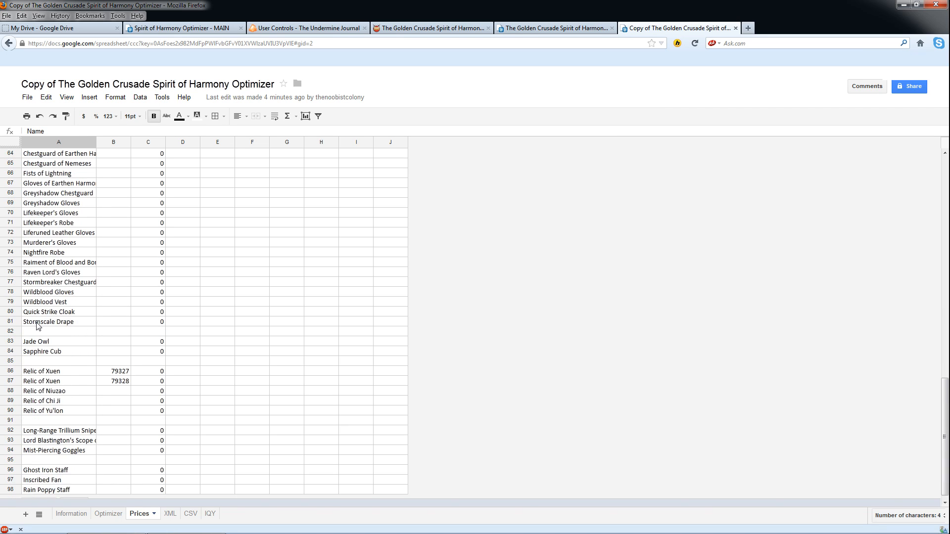
scroll(down, 3)
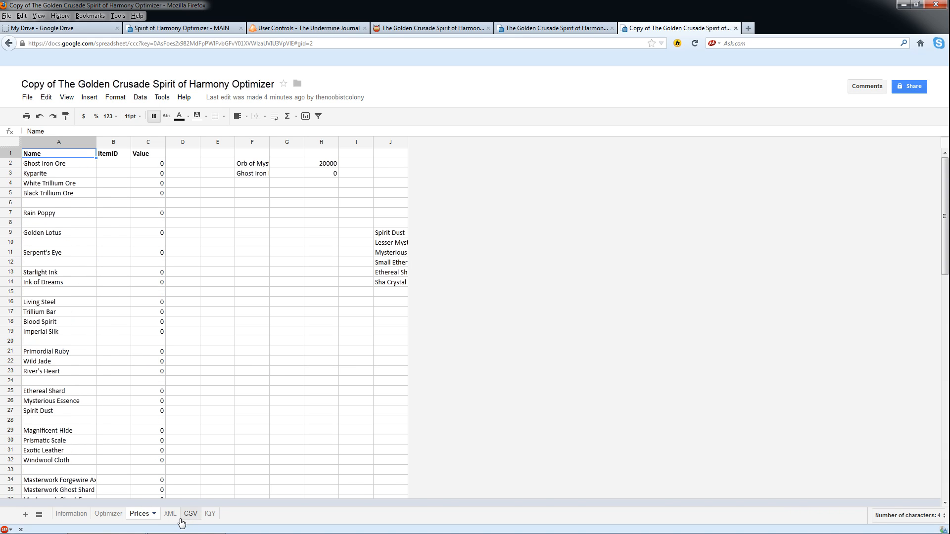
mouse_move(116, 476)
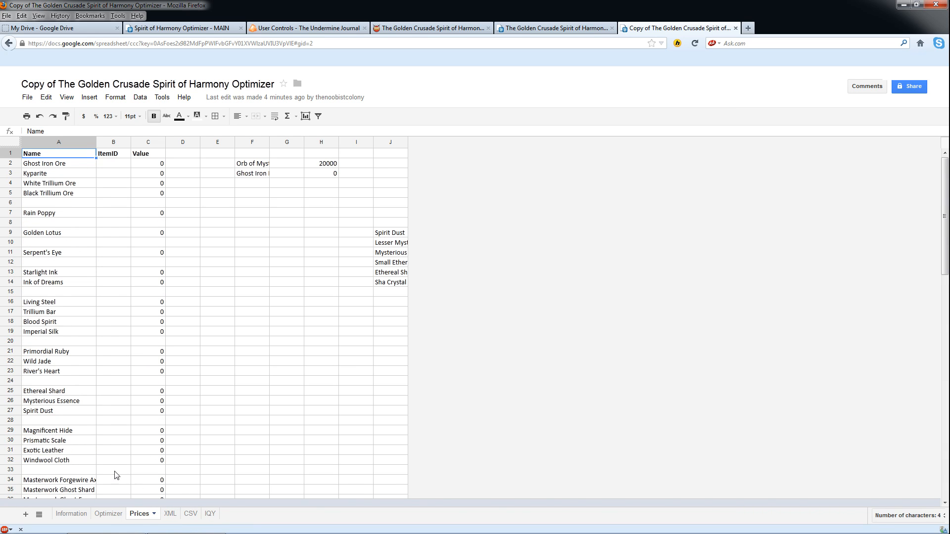
mouse_move(191, 531)
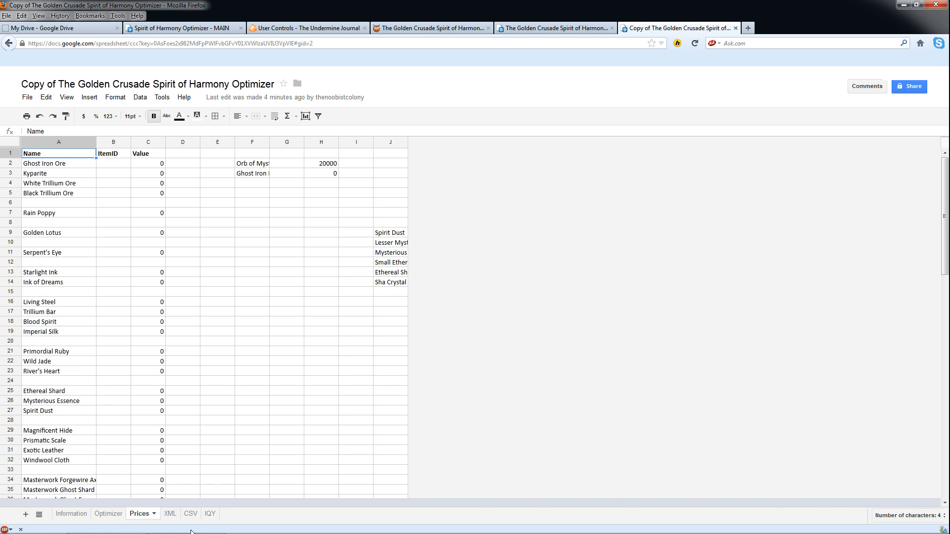
Step: Check the empty XML and CSV sheets, then return to the Optimizer sheet
click(162, 514)
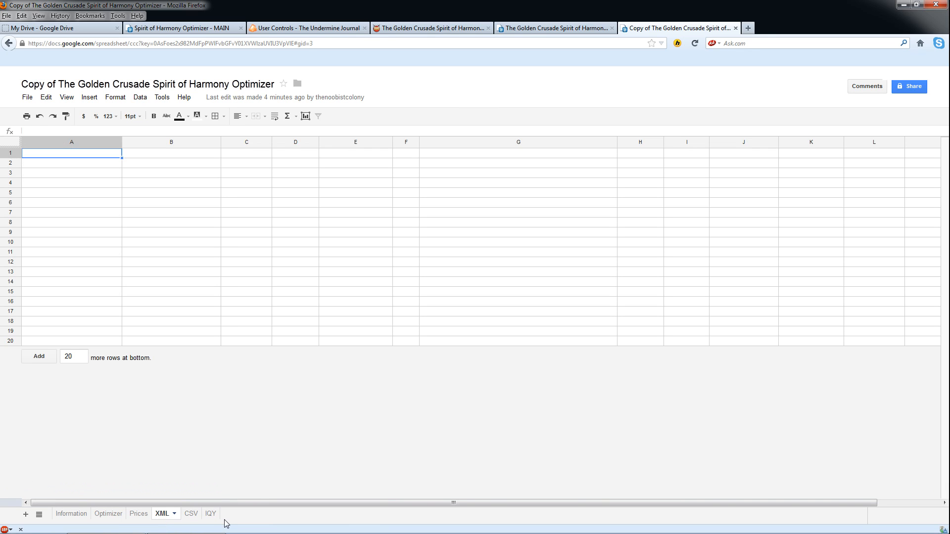
mouse_move(191, 514)
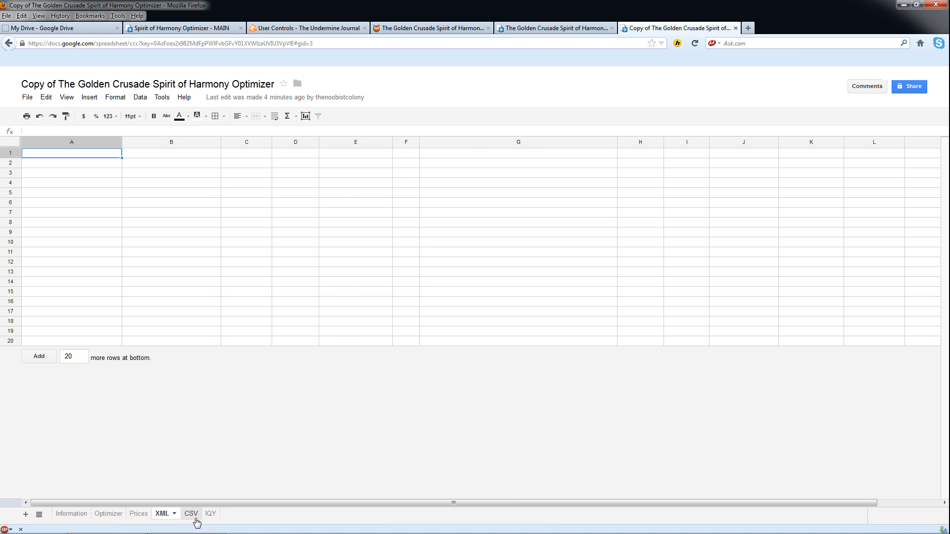
click(191, 513)
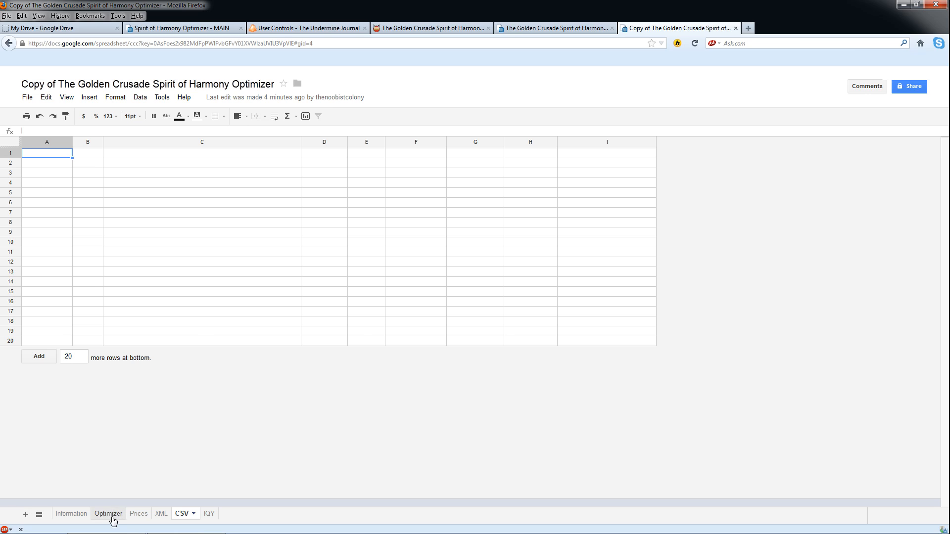
click(108, 514)
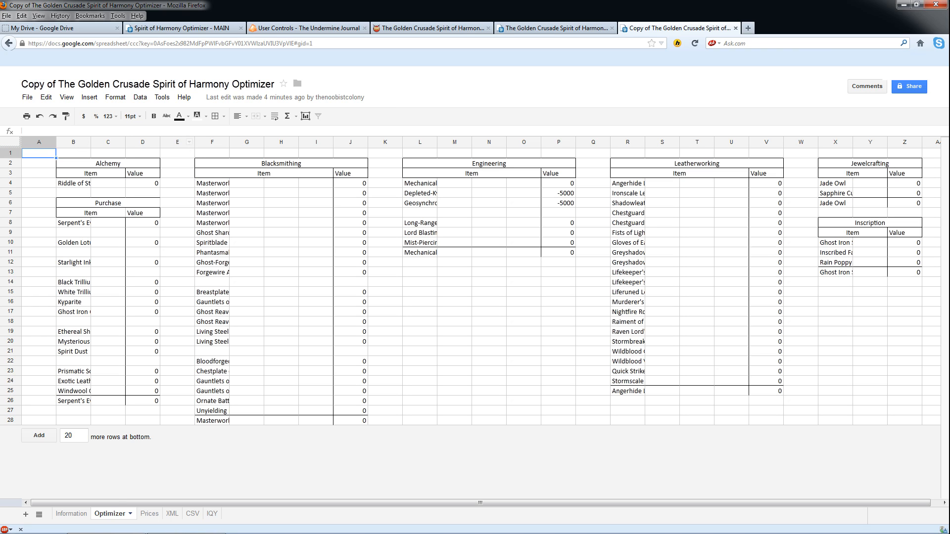
mouse_move(373, 483)
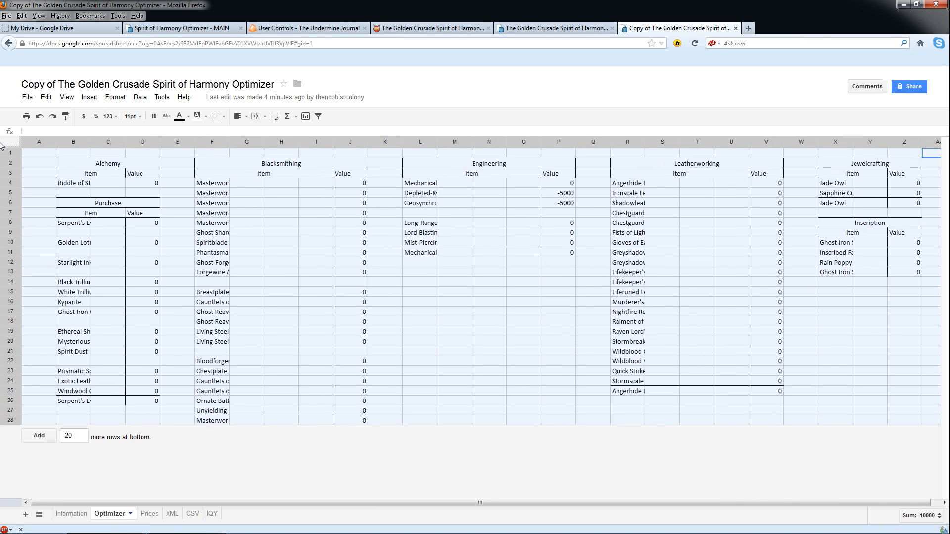
Step: Widen columns A–AA so full item names like Masterwork Forgewire Axe show
right_click(108, 142)
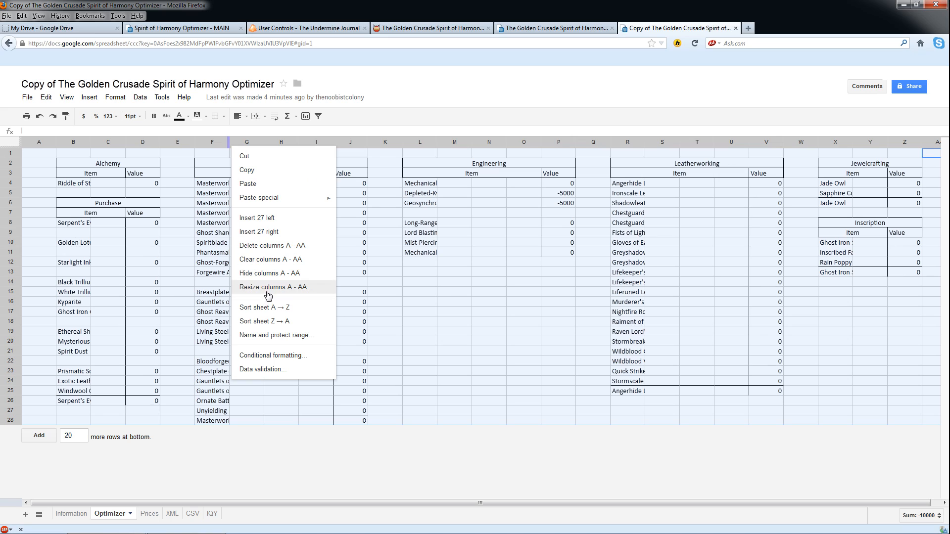
mouse_move(285, 294)
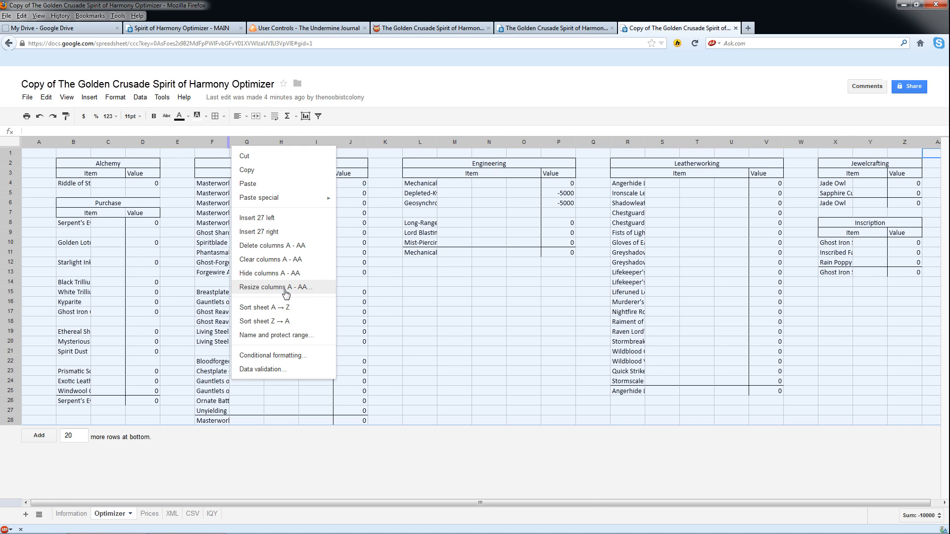
click(276, 286)
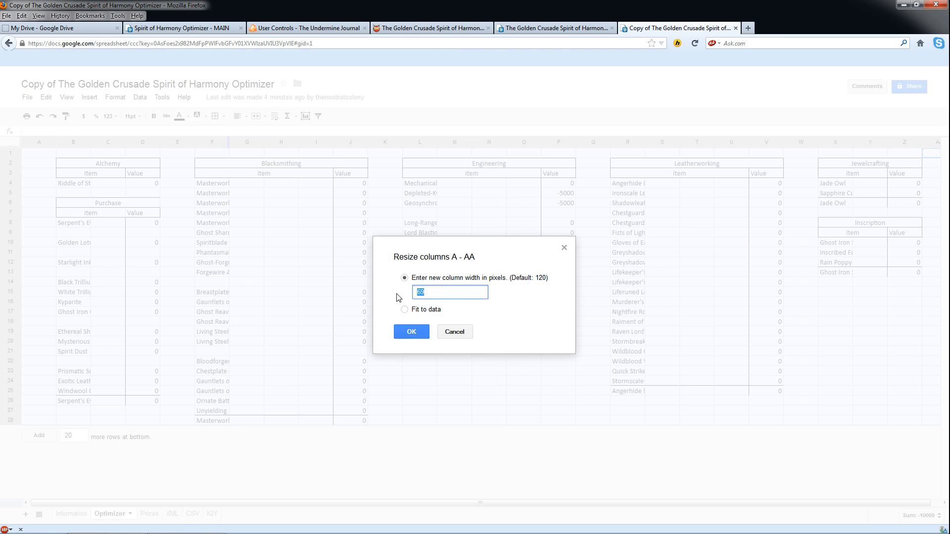
mouse_move(391, 311)
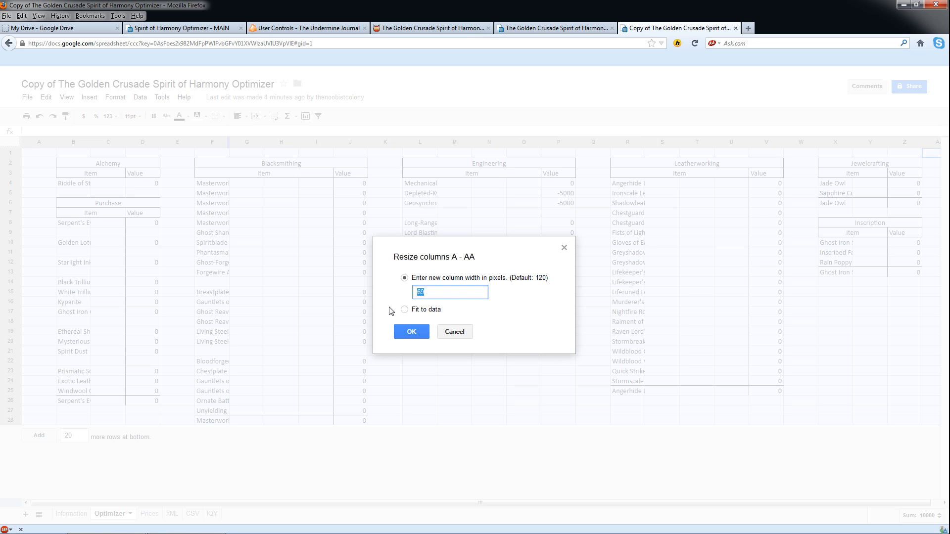
click(411, 332)
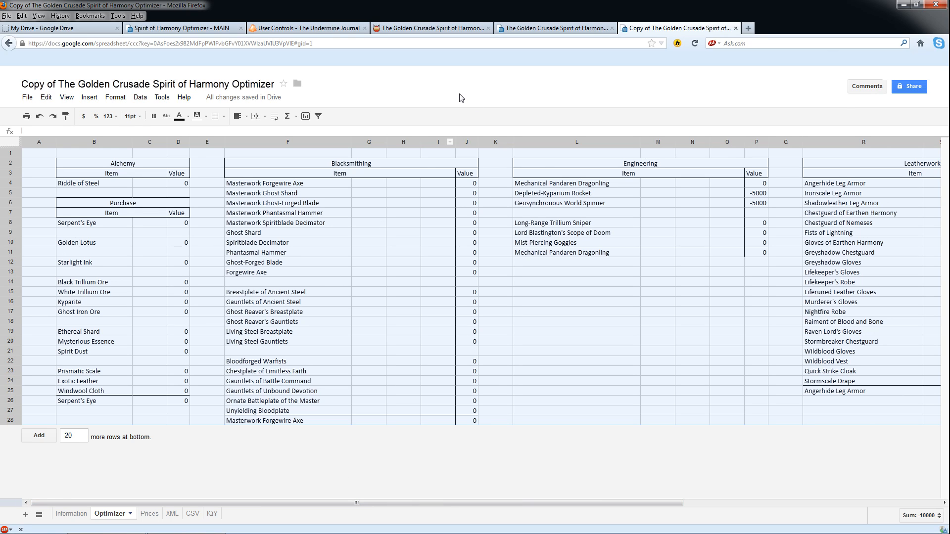
mouse_move(381, 76)
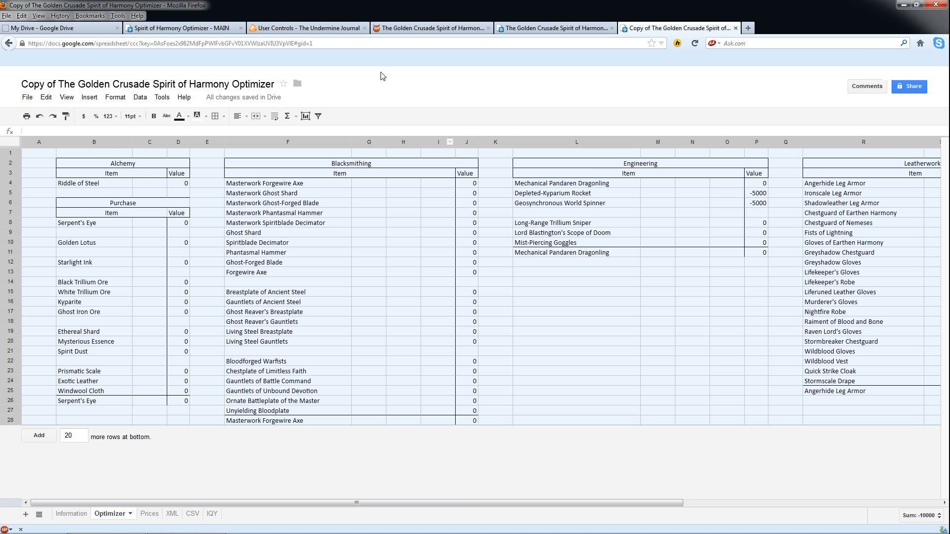
Step: Grab The Undermine Journal's US Korgath Alliance CSV market-data link, then return to Sheets
click(306, 28)
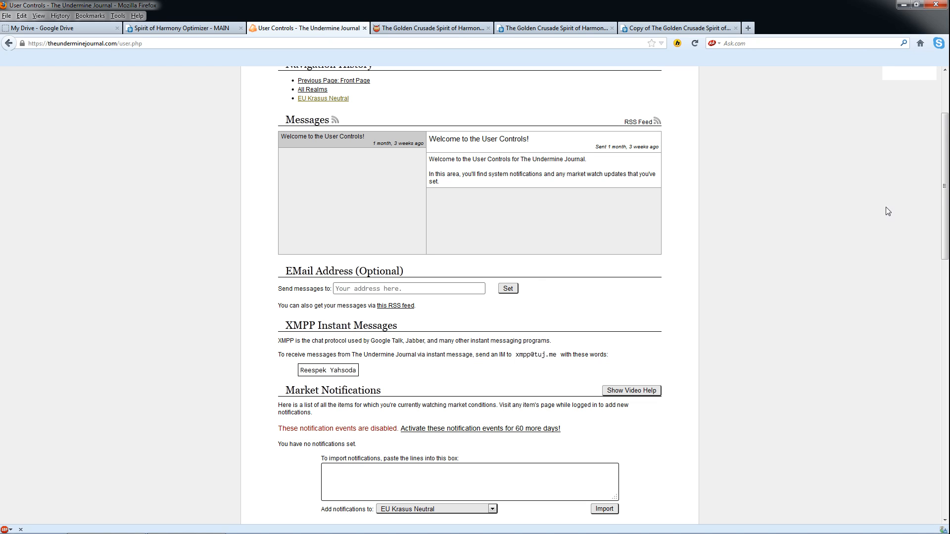
scroll(down, 3)
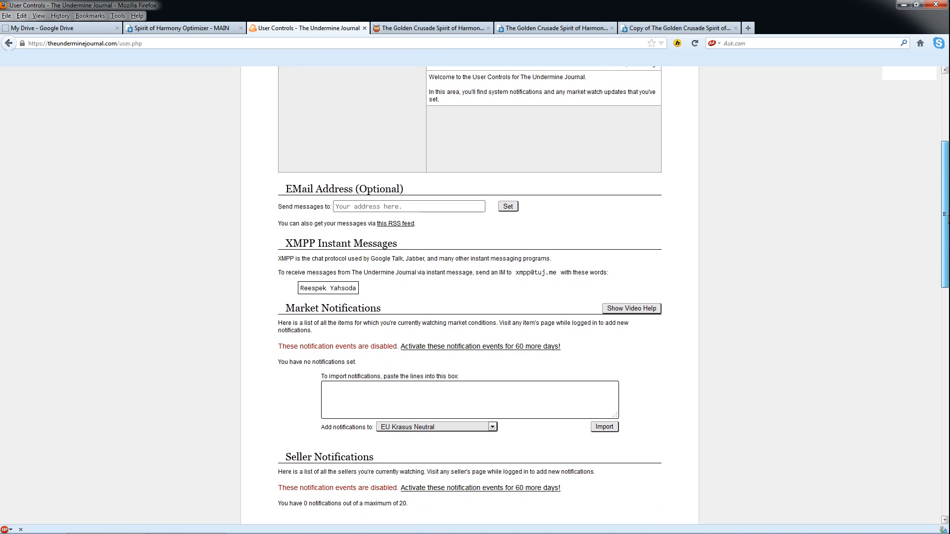
scroll(up, 3)
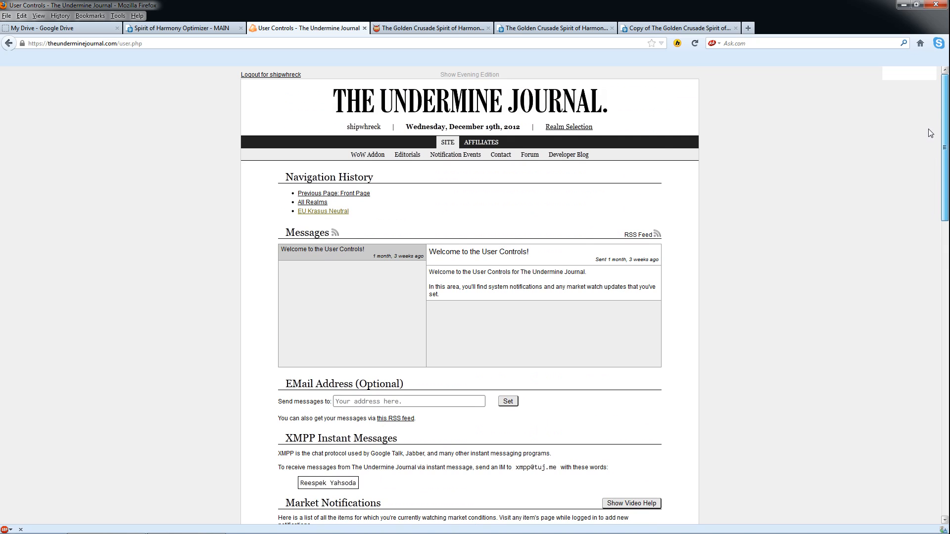
scroll(down, 3)
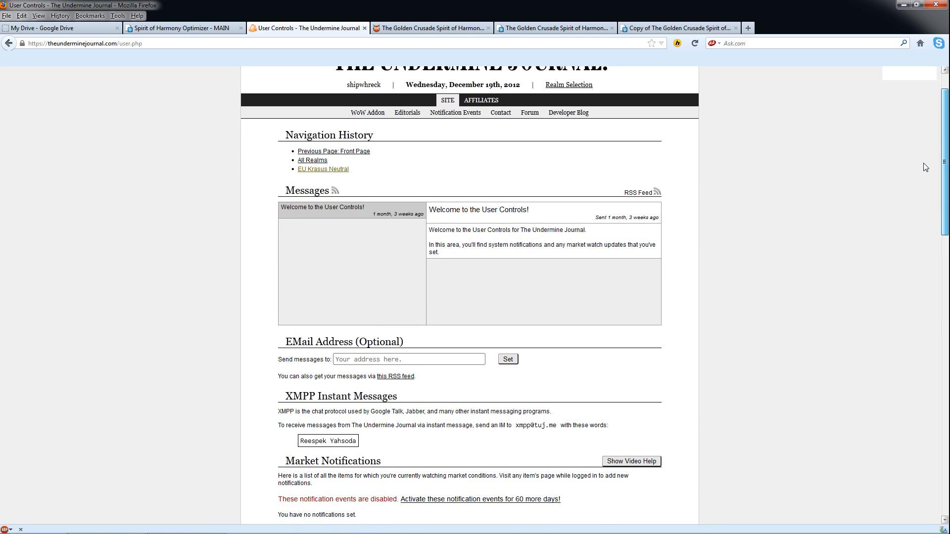
mouse_move(456, 154)
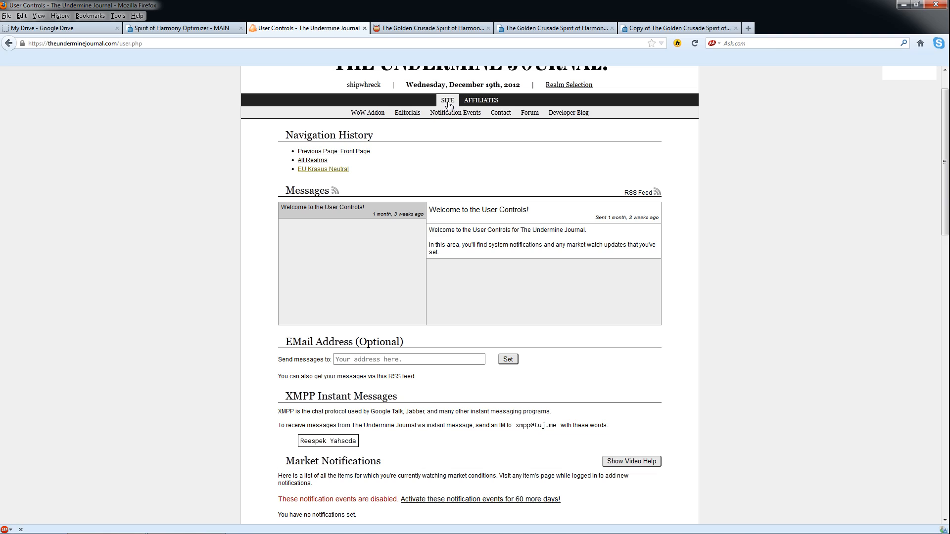
scroll(down, 3)
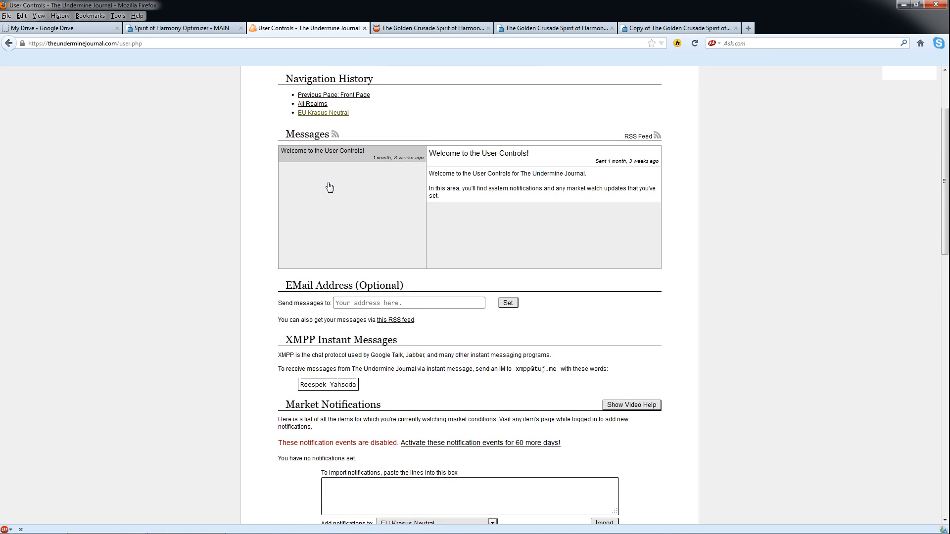
scroll(down, 3)
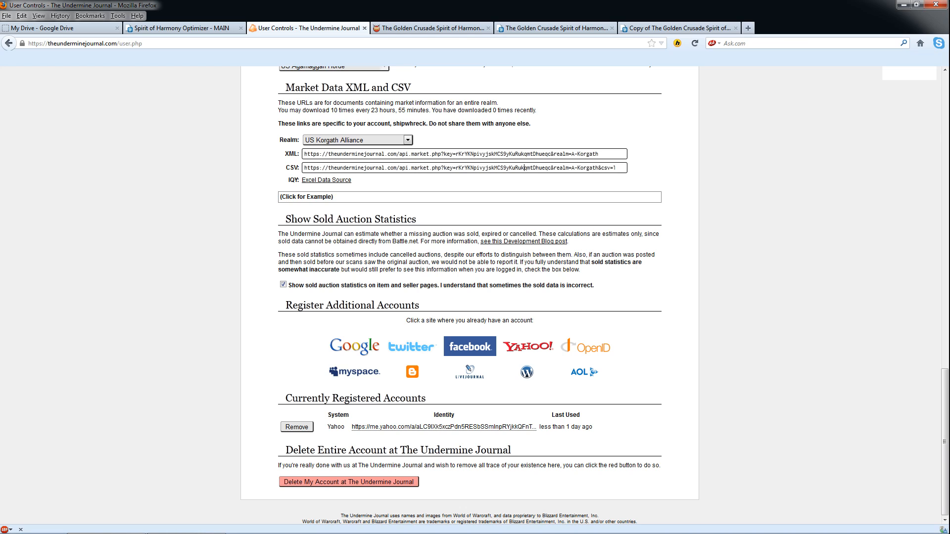
mouse_move(305, 131)
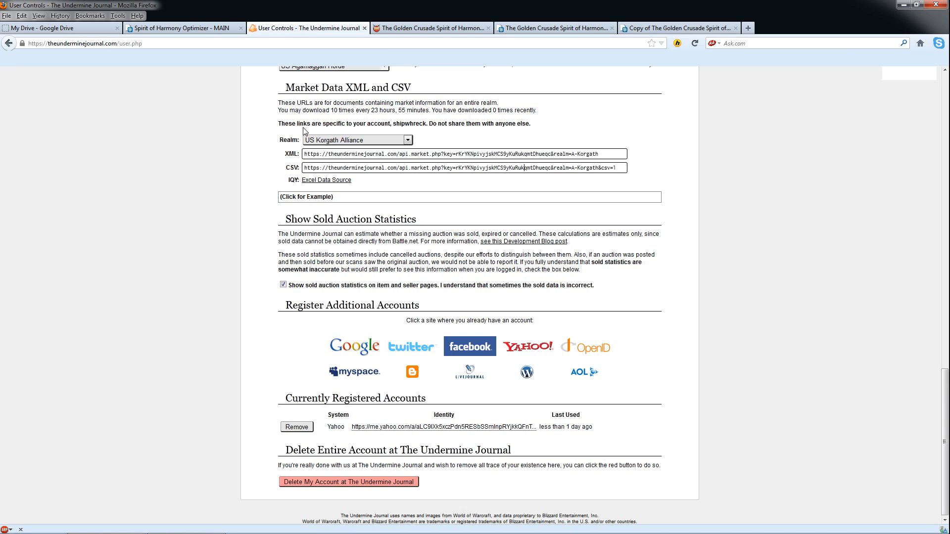
mouse_move(319, 141)
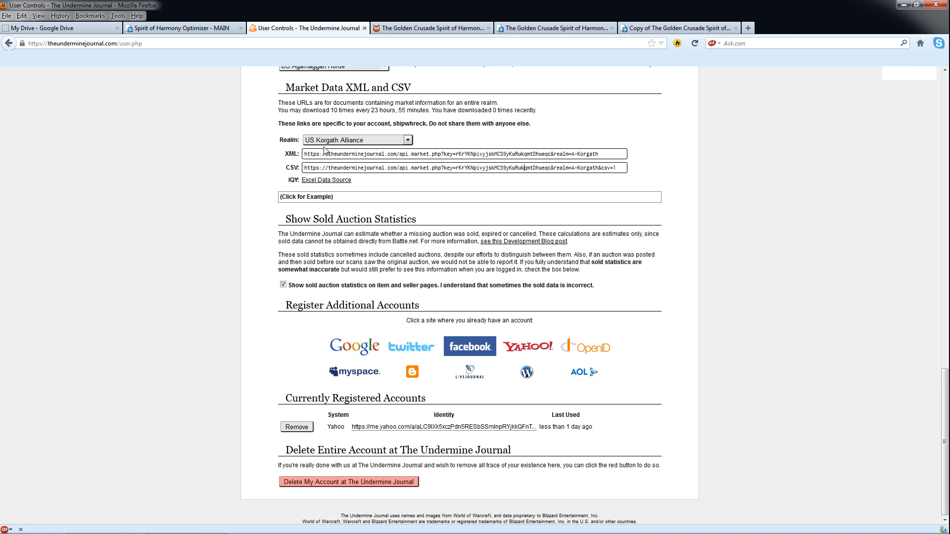
mouse_move(325, 151)
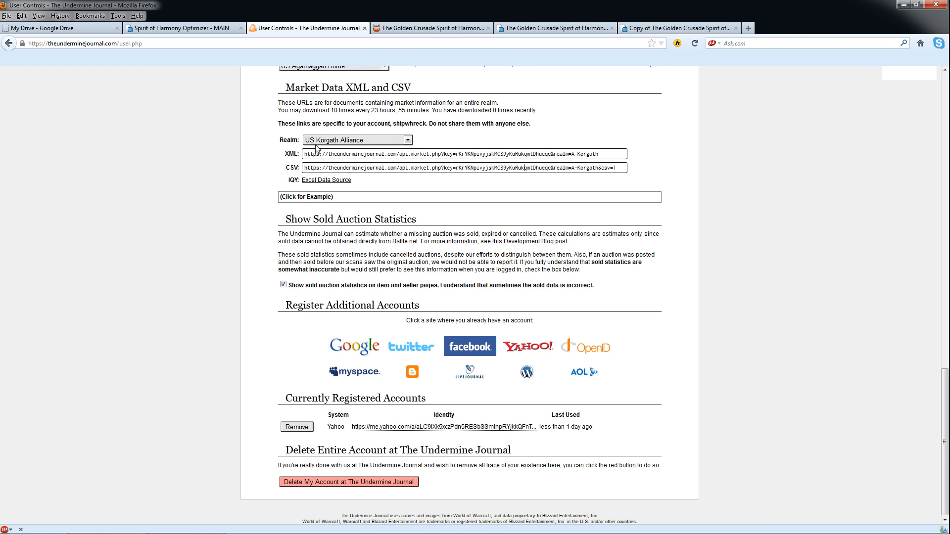
mouse_move(372, 149)
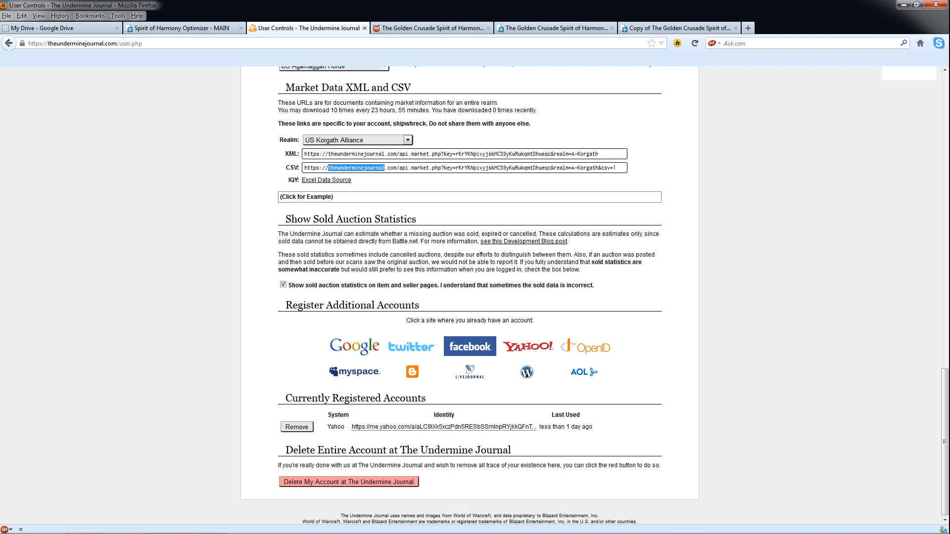
triple_click(467, 167)
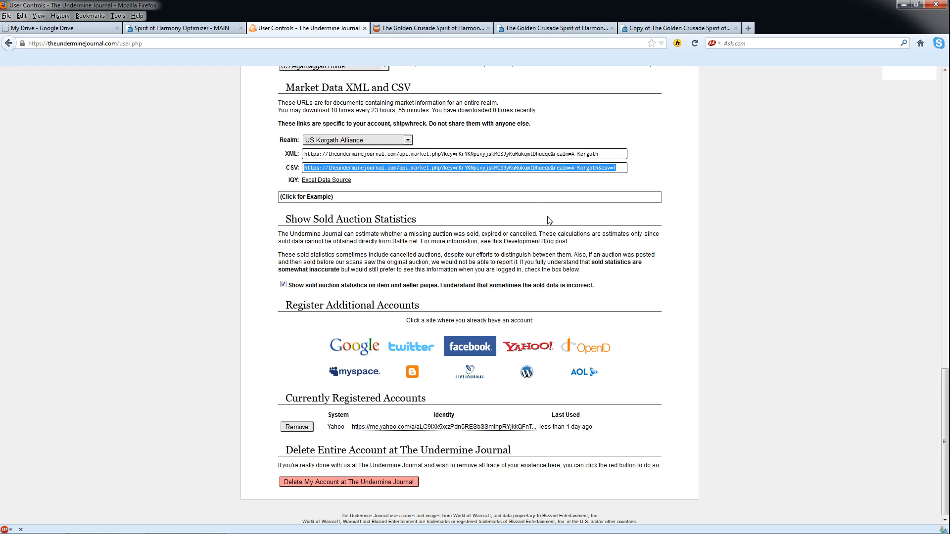
mouse_move(525, 192)
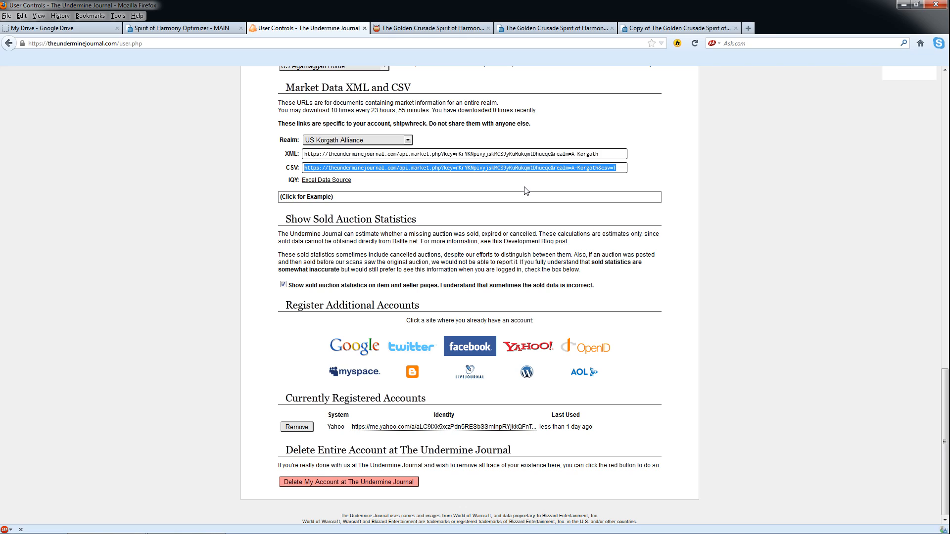
mouse_move(490, 188)
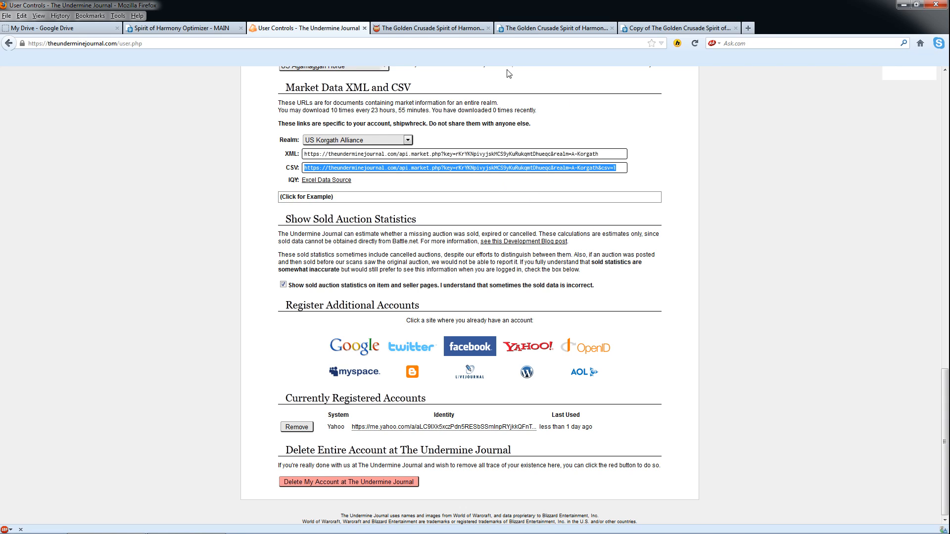
click(677, 28)
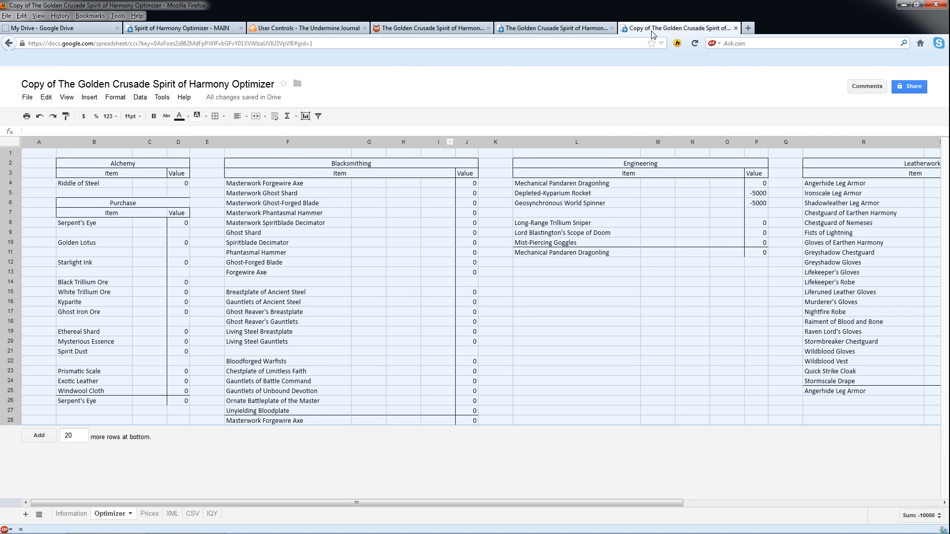
mouse_move(433, 168)
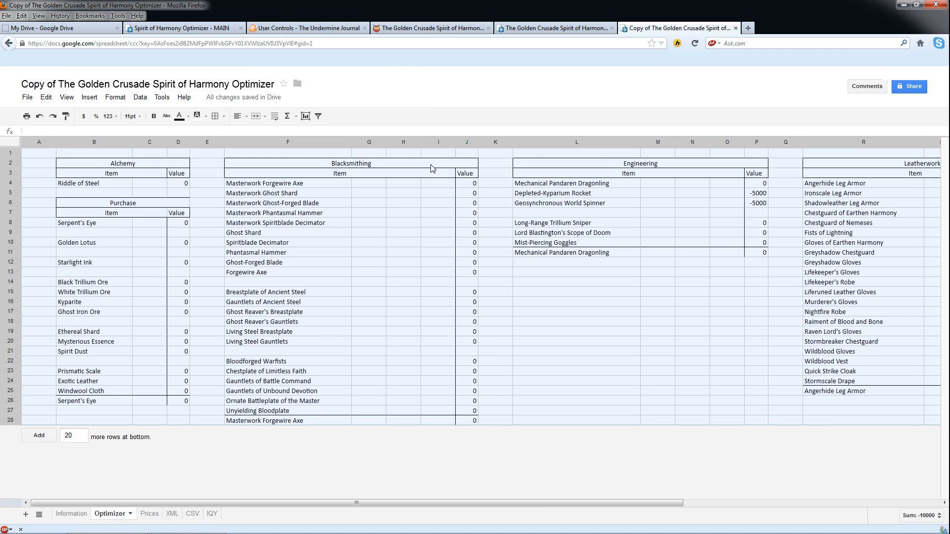
mouse_move(492, 241)
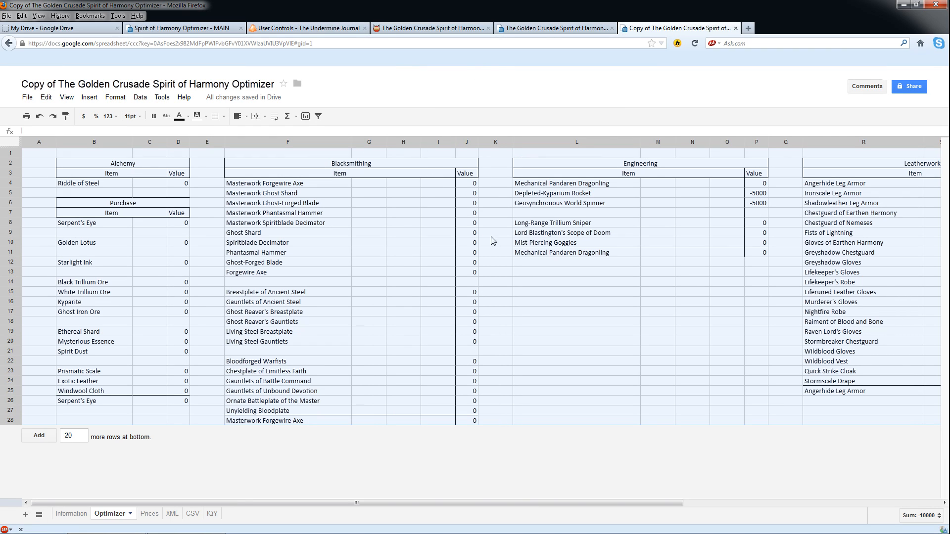
mouse_move(376, 202)
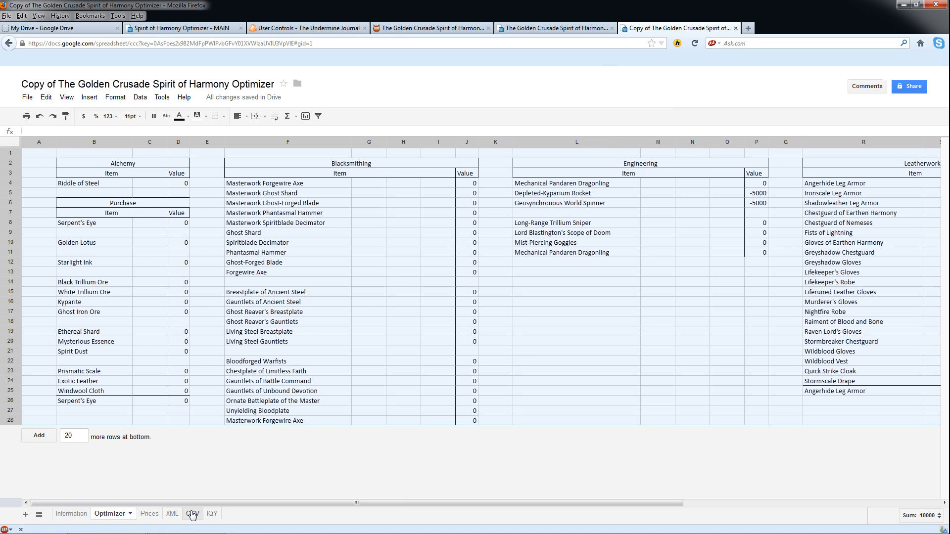
Step: Open the empty CSV sheet and select cell A1
click(185, 514)
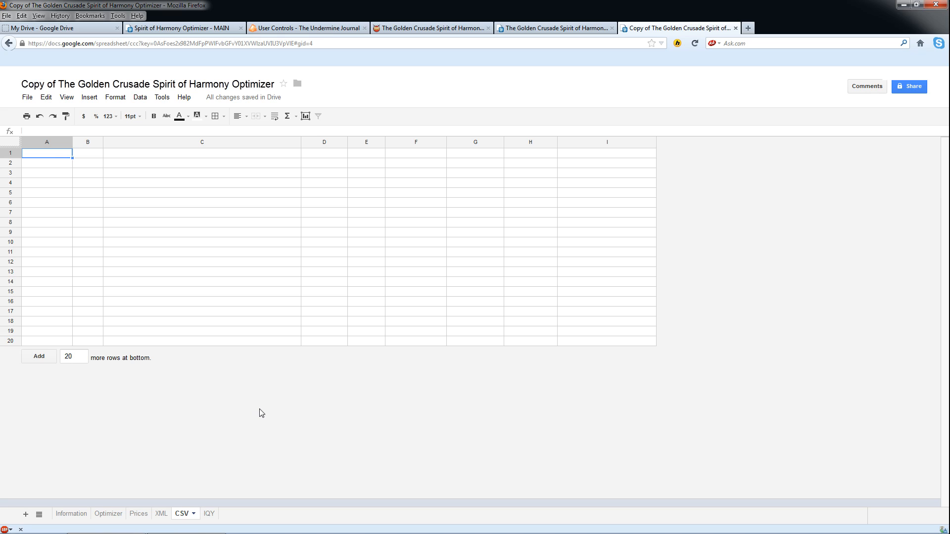
mouse_move(82, 296)
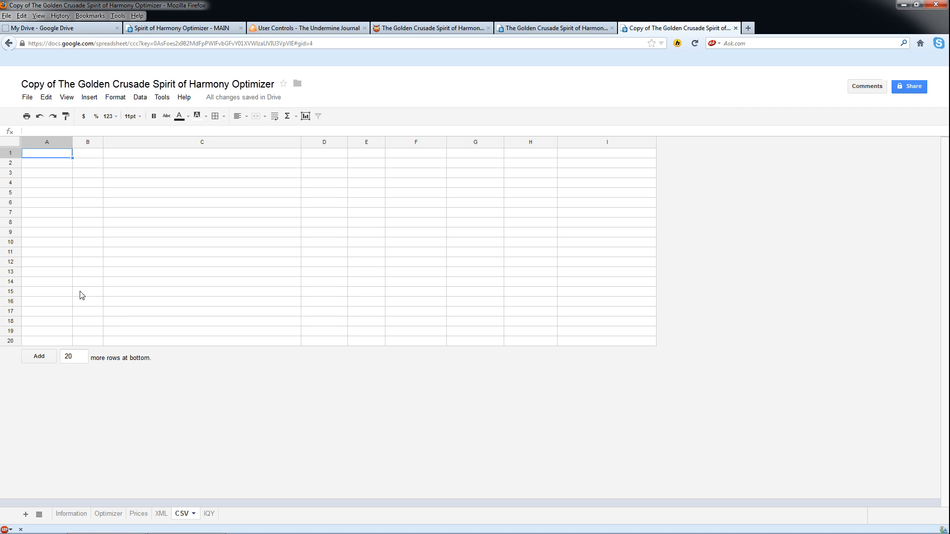
click(46, 162)
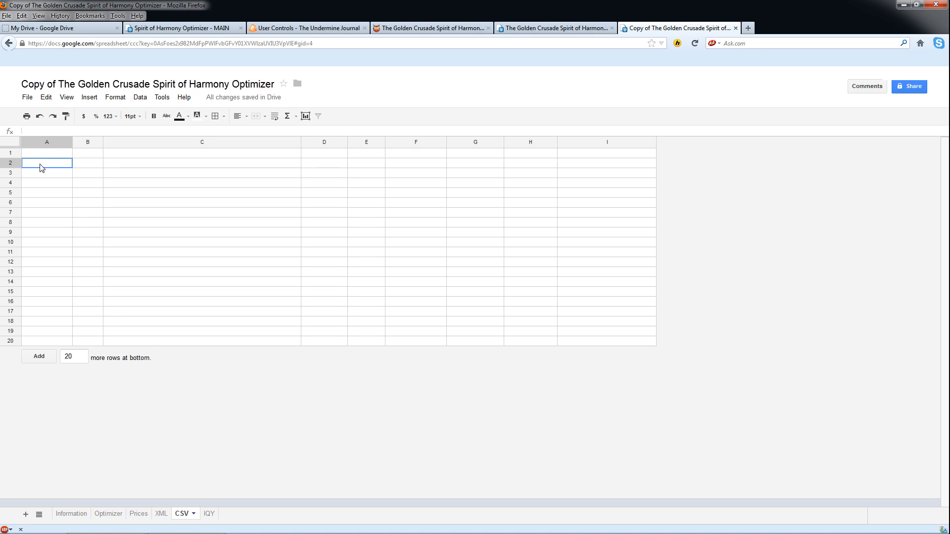
click(47, 153)
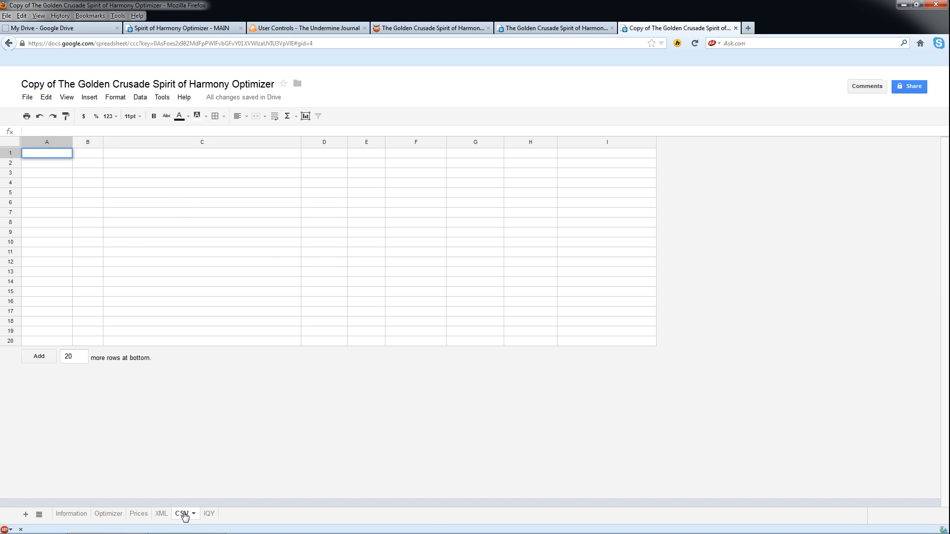
click(27, 97)
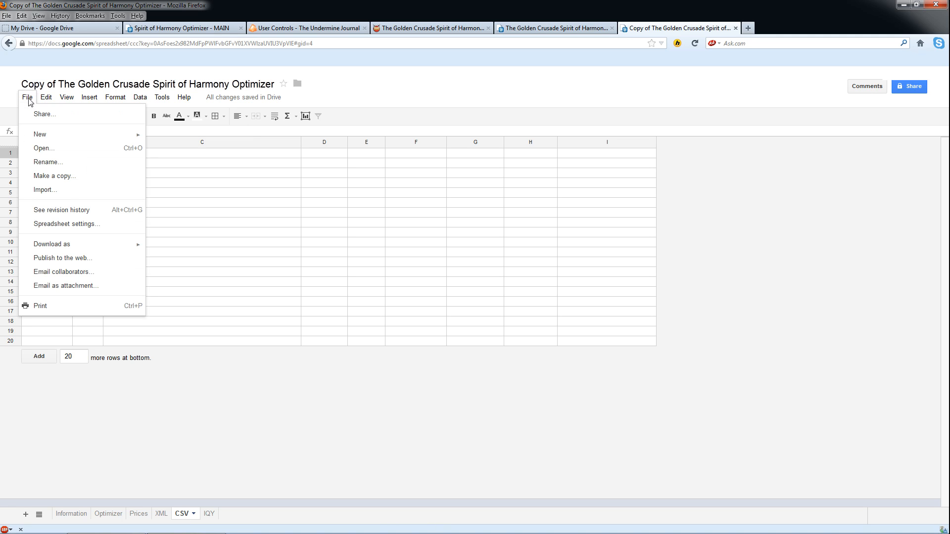
Step: Choose 'Replace data starting at selected cell' as the import location and browse for the Korgath CSV
click(45, 189)
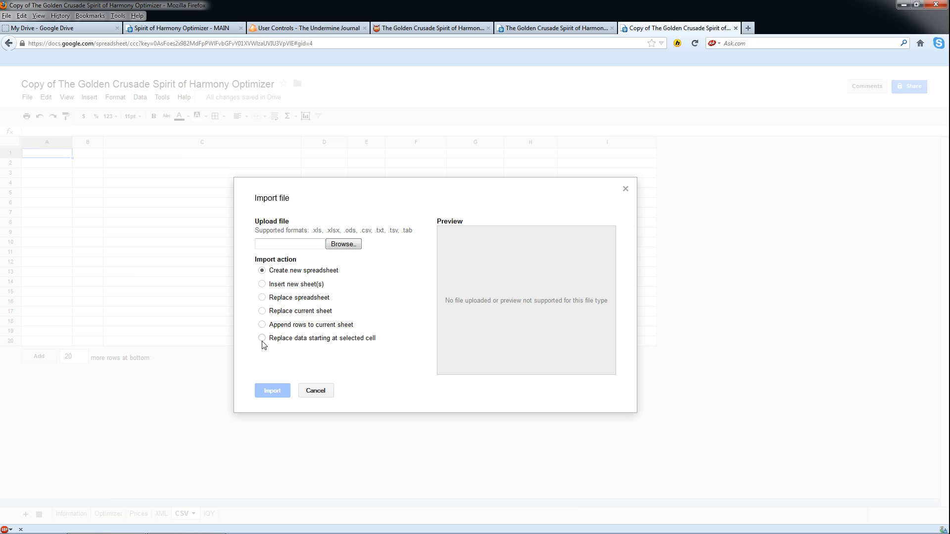
click(262, 338)
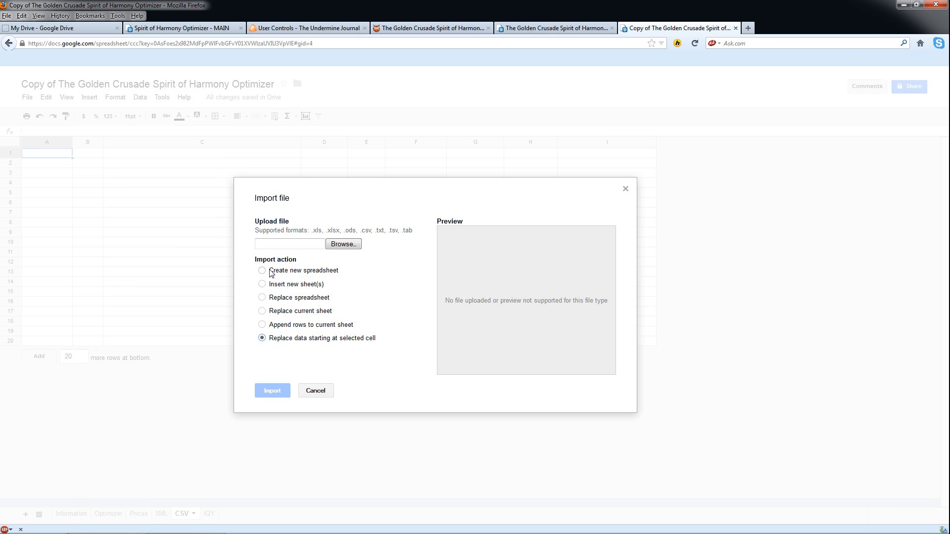
mouse_move(263, 499)
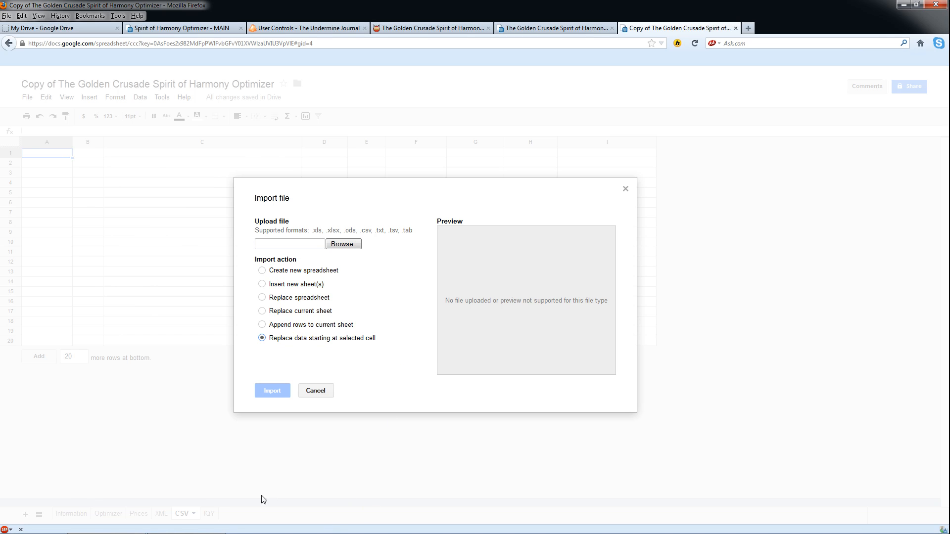
mouse_move(273, 325)
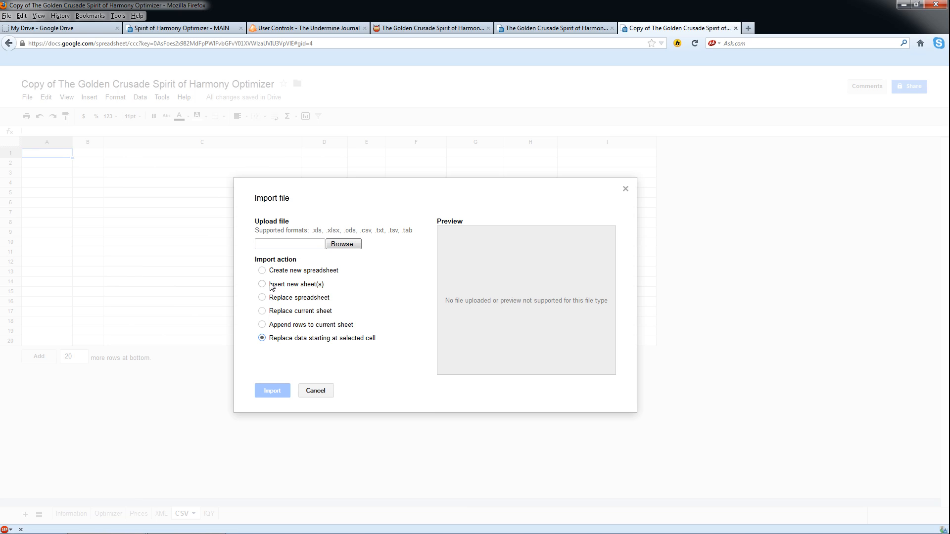
mouse_move(304, 262)
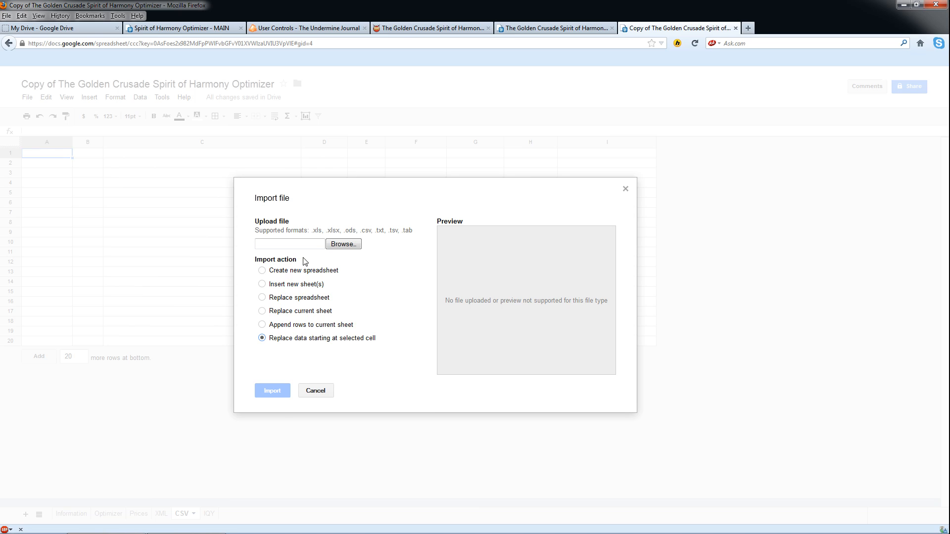
click(342, 244)
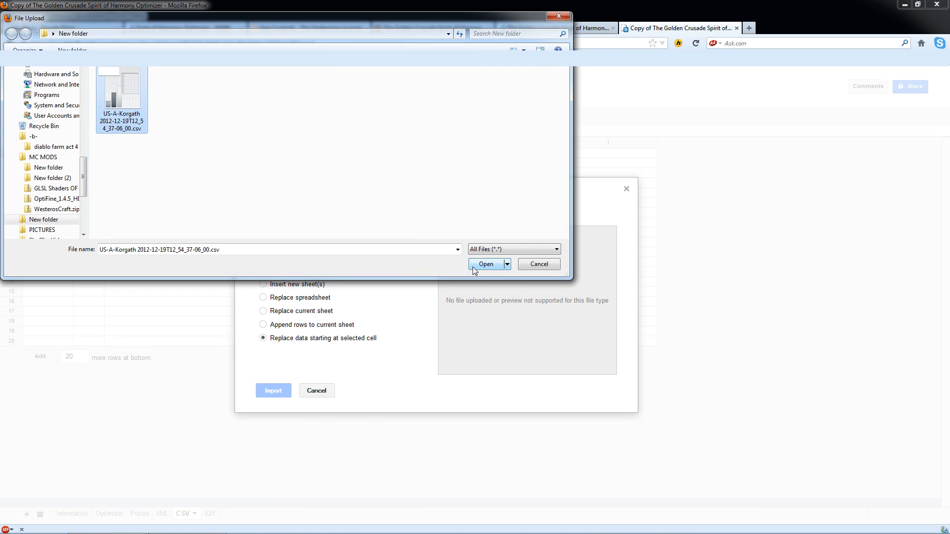
mouse_move(534, 287)
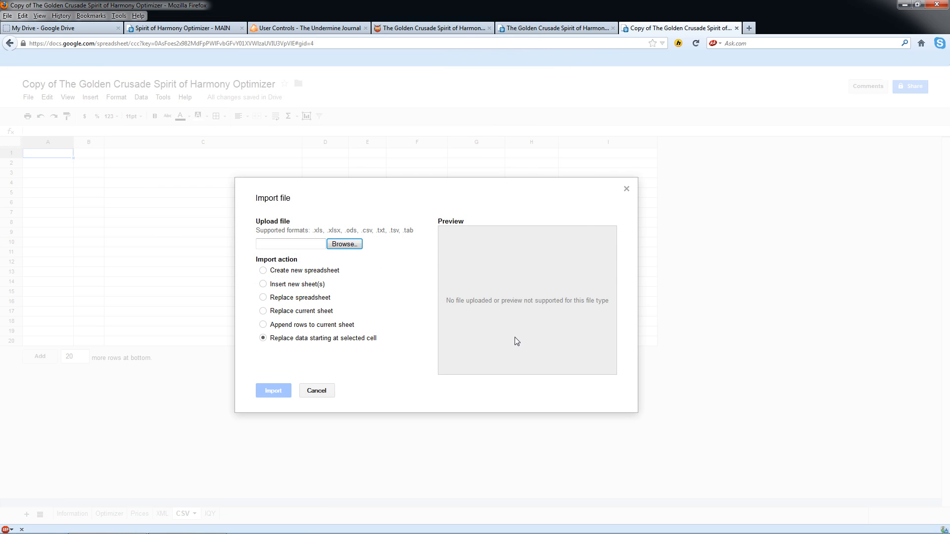
mouse_move(475, 259)
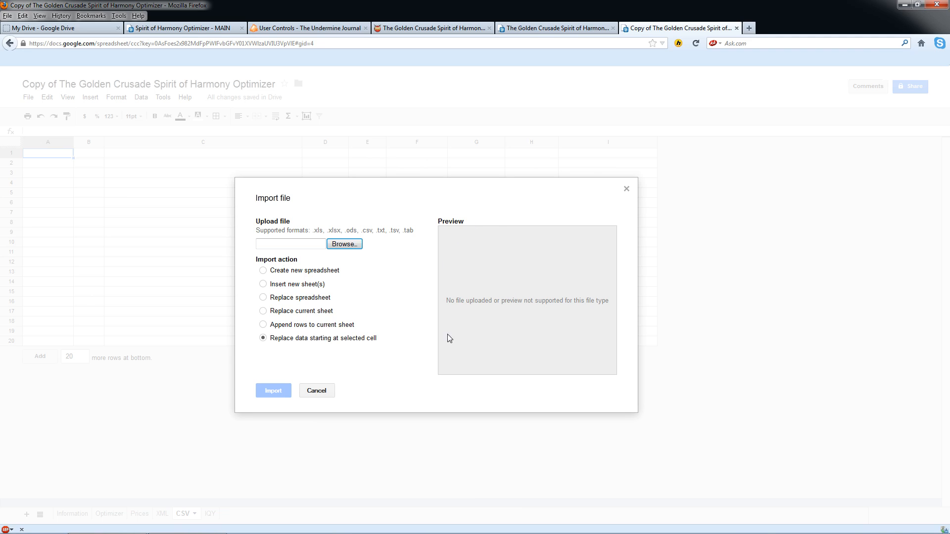
mouse_move(268, 408)
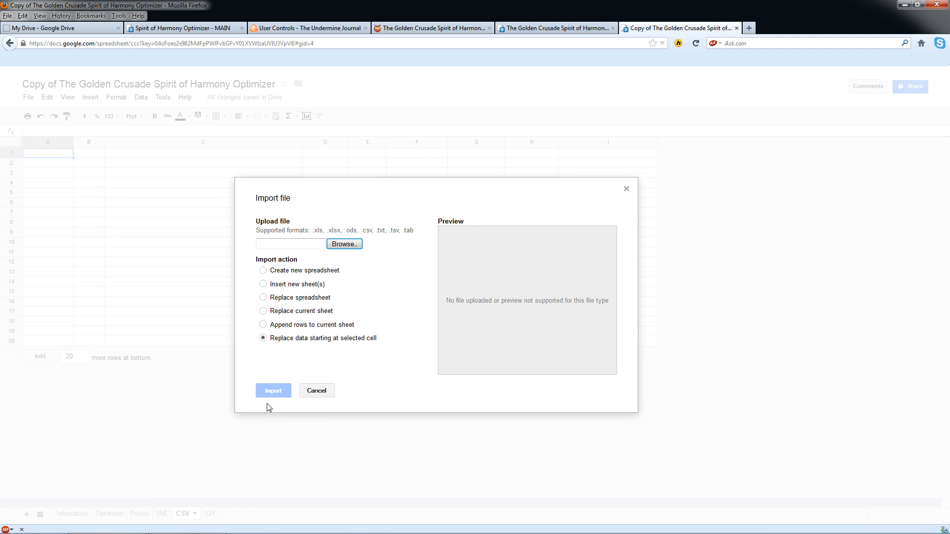
mouse_move(269, 372)
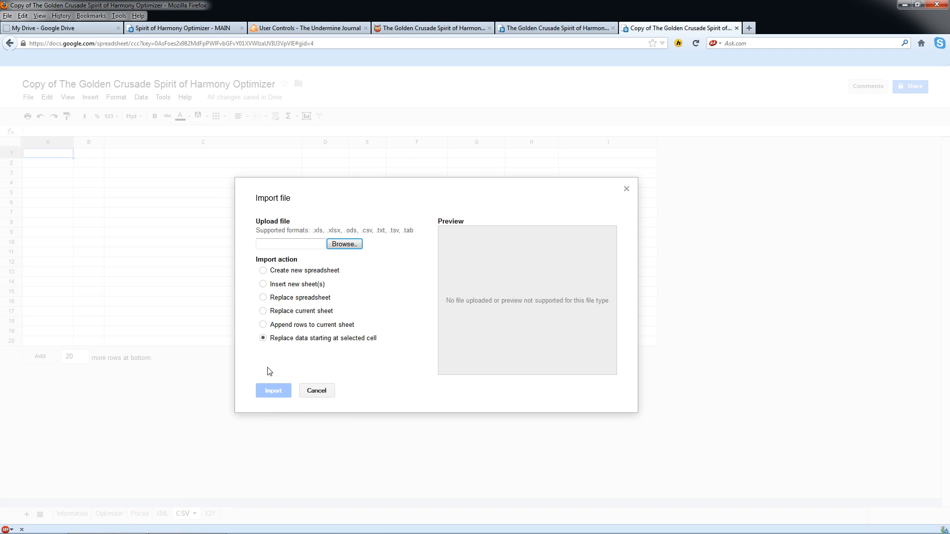
mouse_move(297, 386)
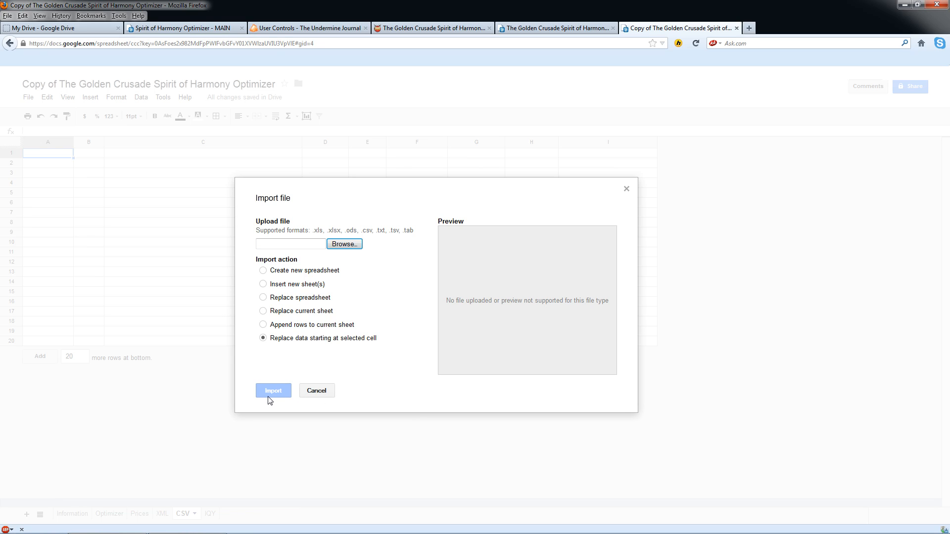
mouse_move(274, 416)
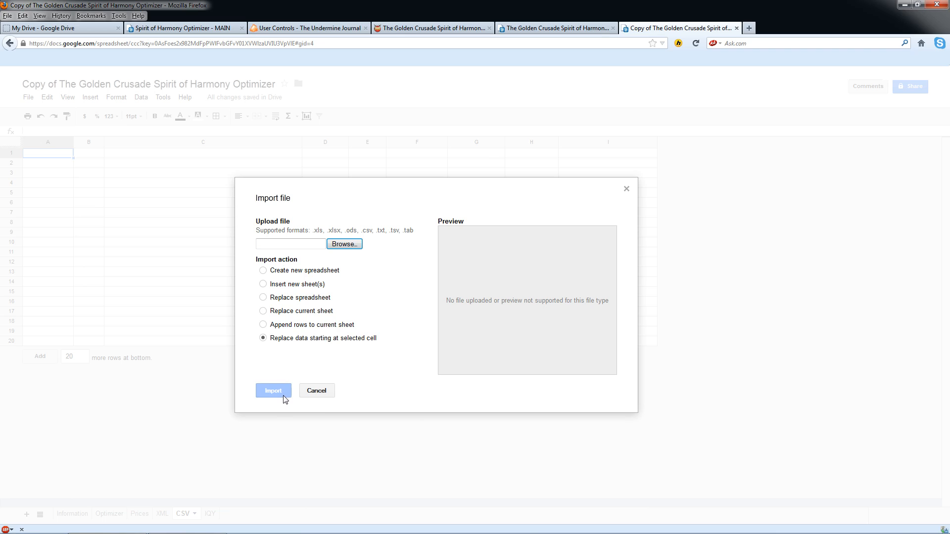
mouse_move(295, 388)
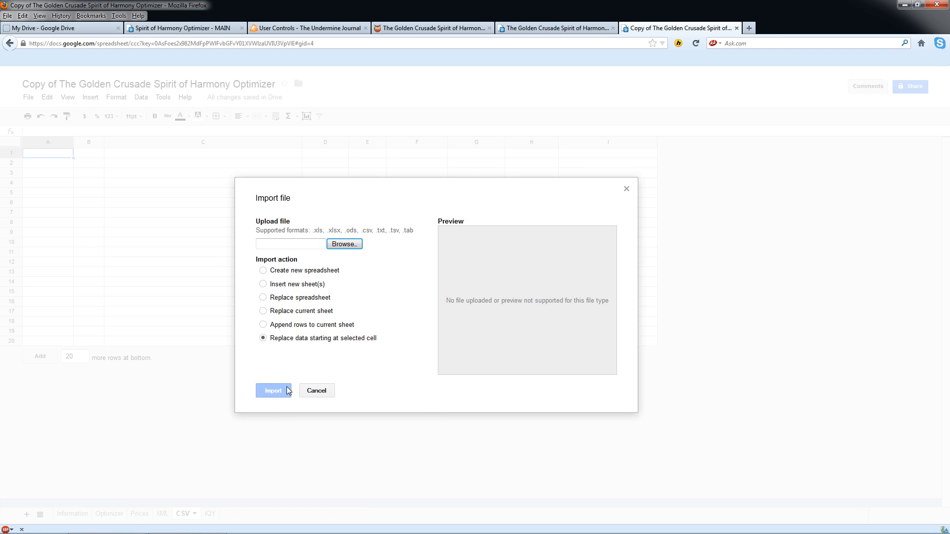
mouse_move(286, 380)
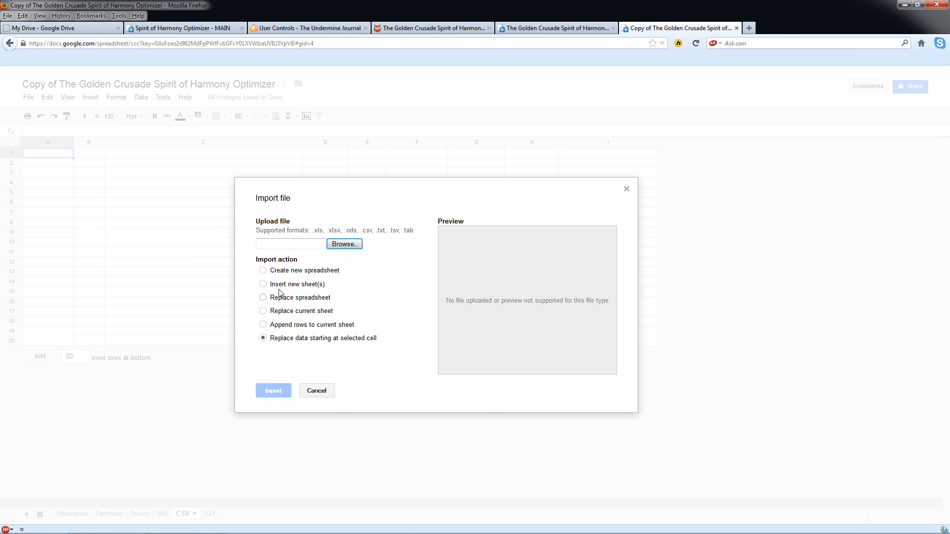
mouse_move(280, 387)
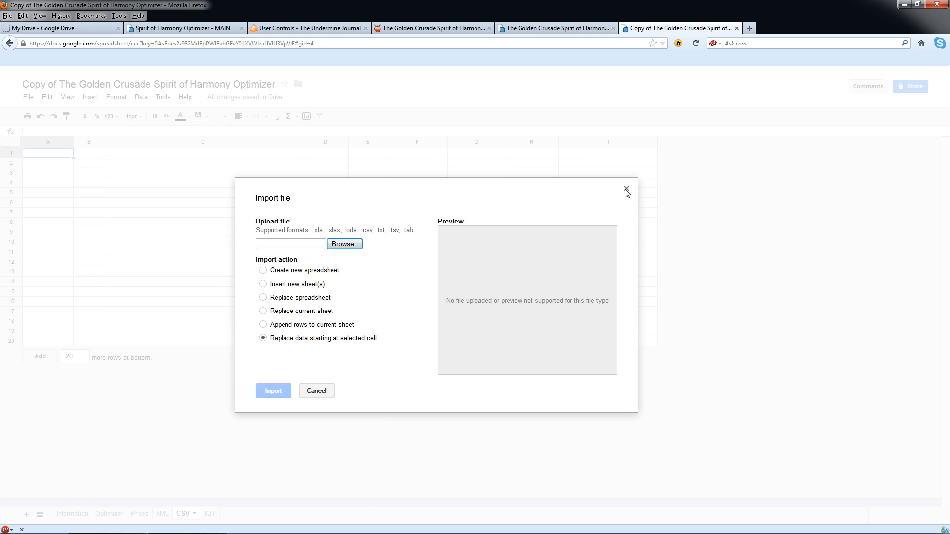
Step: Close the Import file dialog without importing, leaving the copy's empty CSV sheet
click(627, 190)
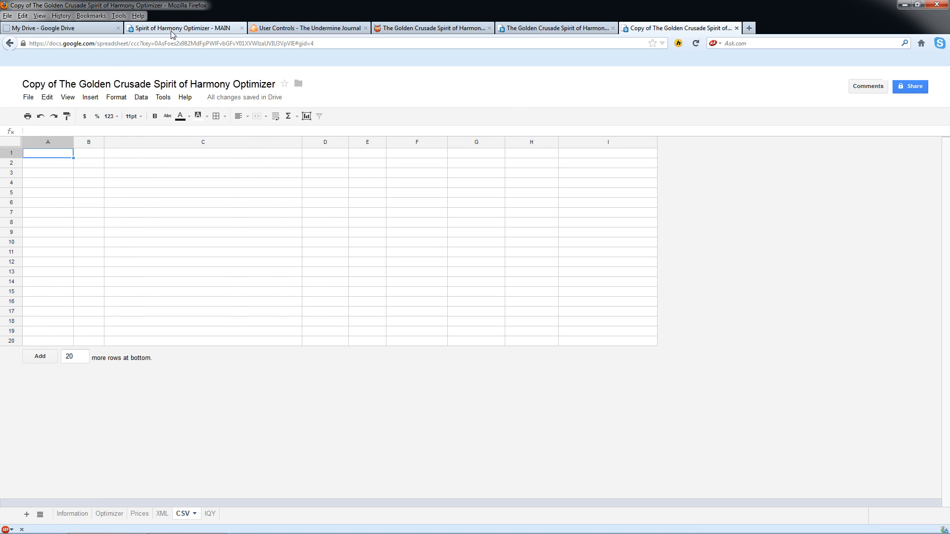
Step: Switch to the 'Spirit of Harmony Optimizer - MAIN' tab and browse its CSV sheet's Korgath auction rows
click(184, 28)
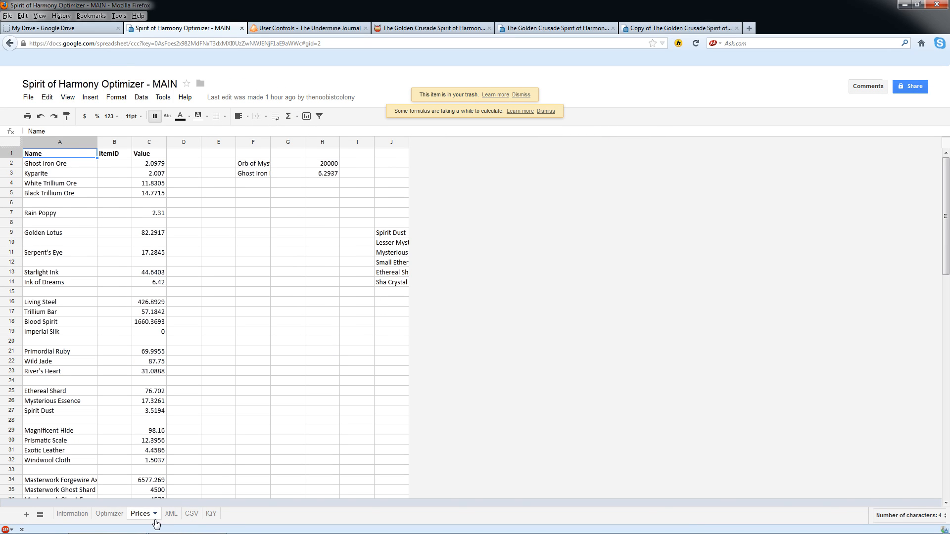
click(182, 513)
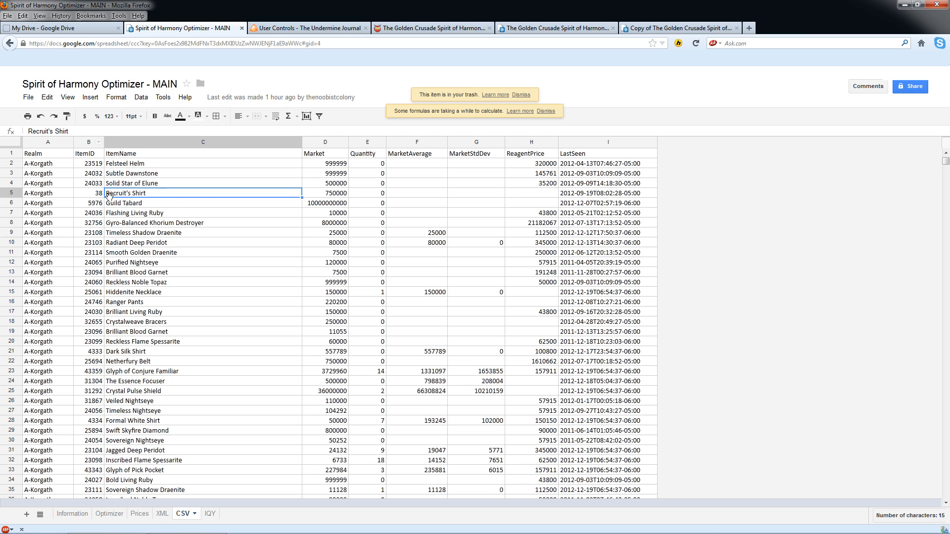
mouse_move(219, 312)
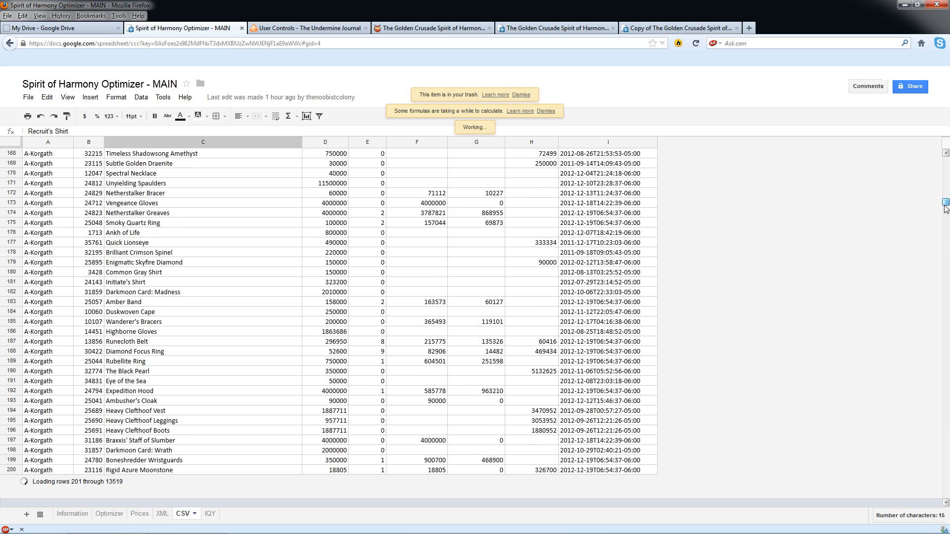
scroll(down, 3)
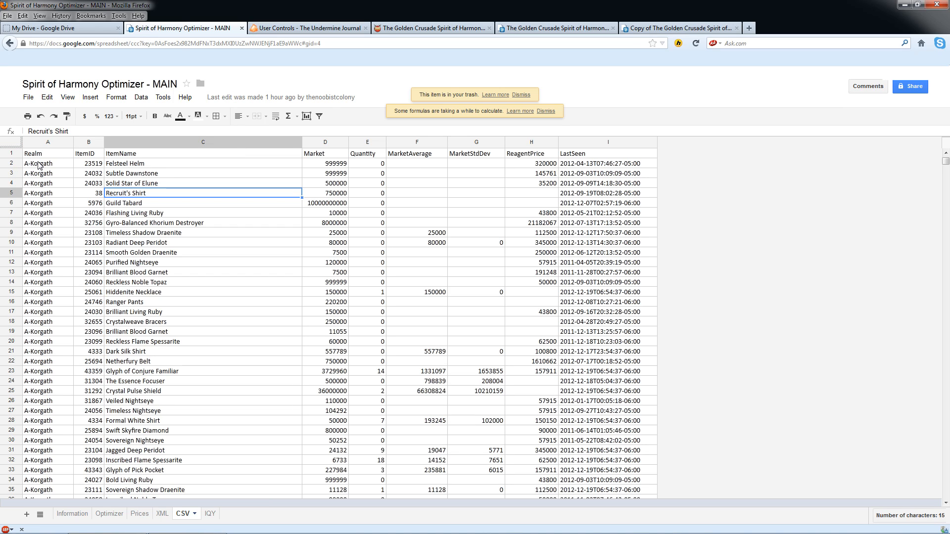
mouse_move(164, 396)
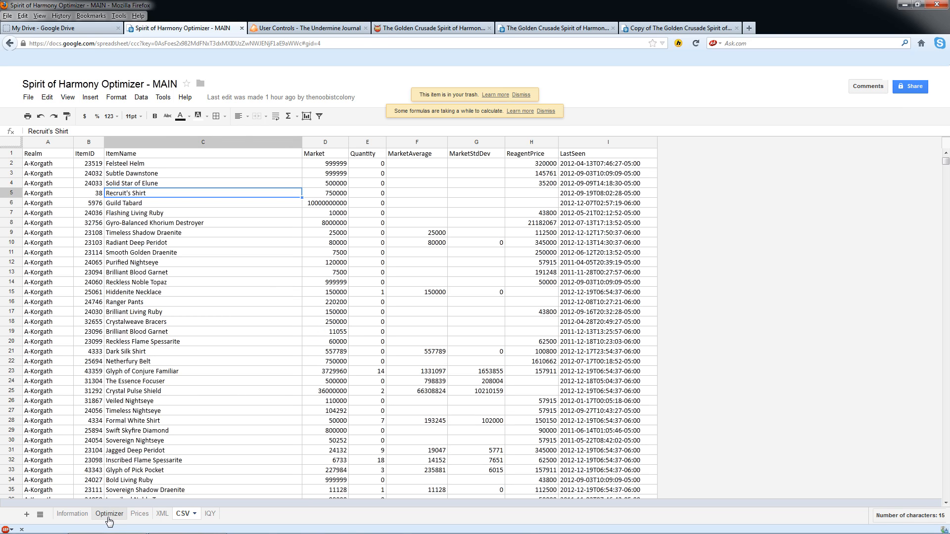
Step: Scroll through the Prices sheet's item gold values, such as Ghost Iron Ore at 2.0979
click(139, 513)
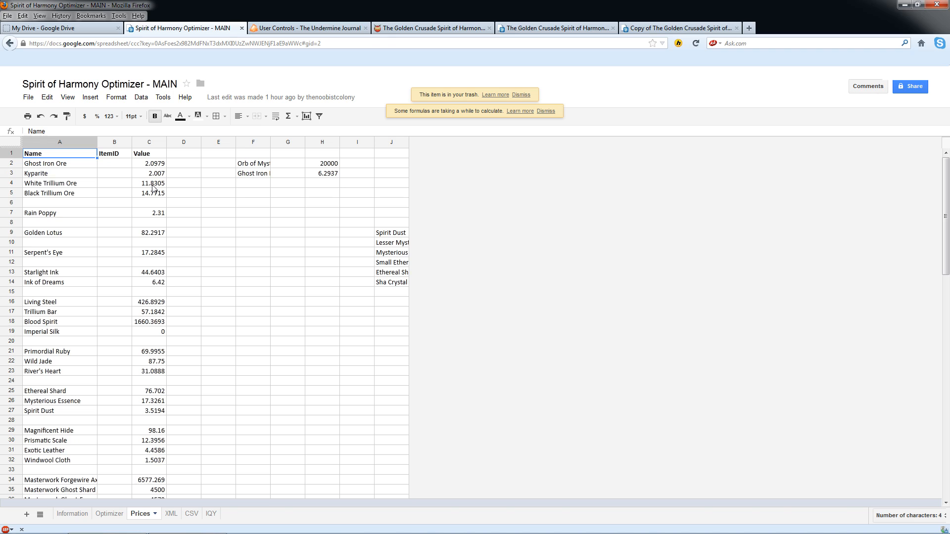
mouse_move(156, 205)
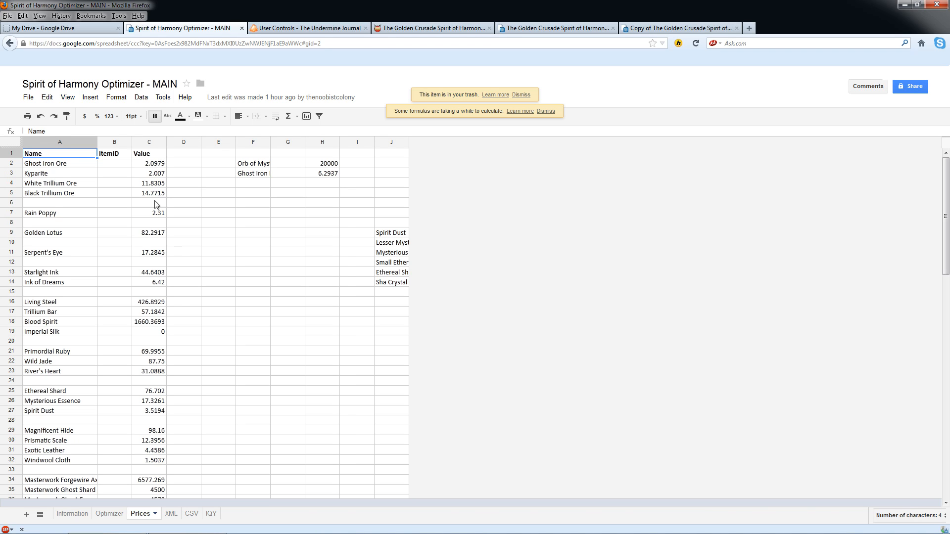
scroll(down, 3)
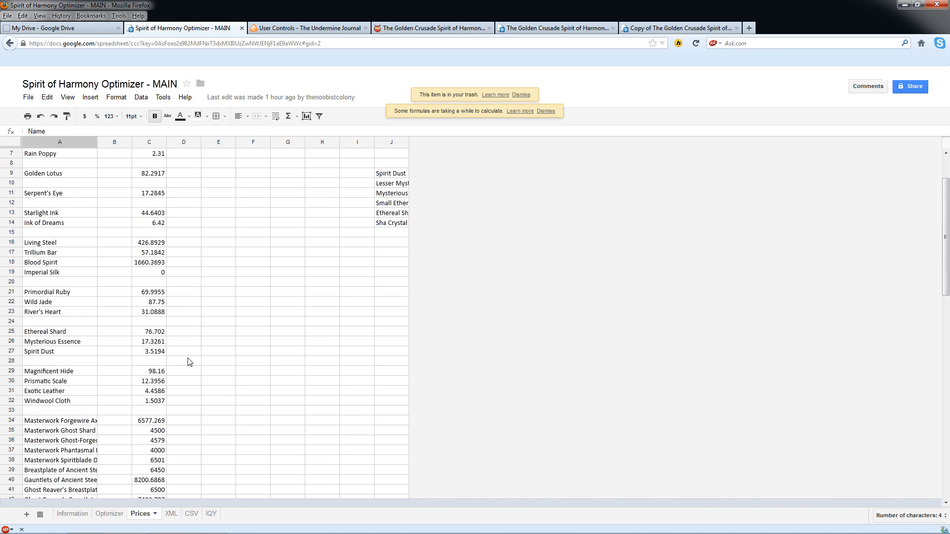
scroll(down, 3)
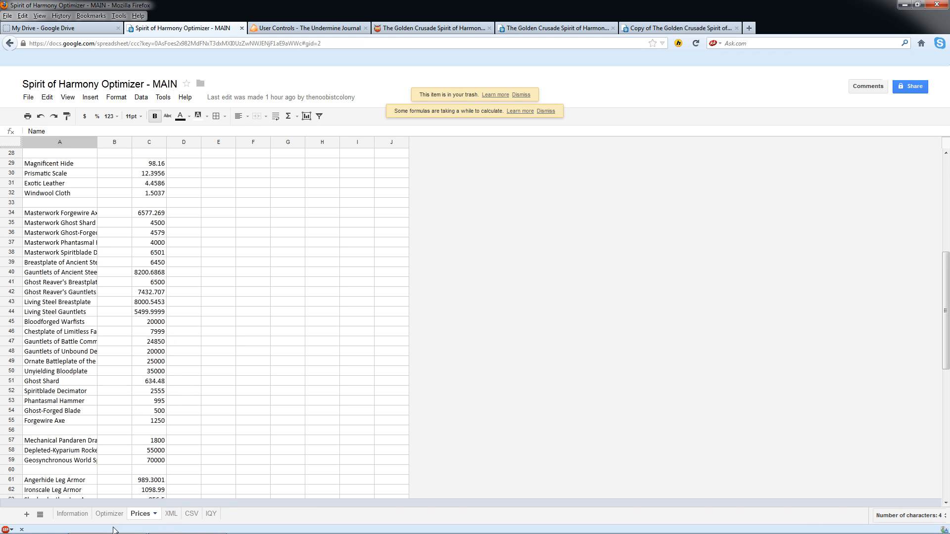
scroll(down, 3)
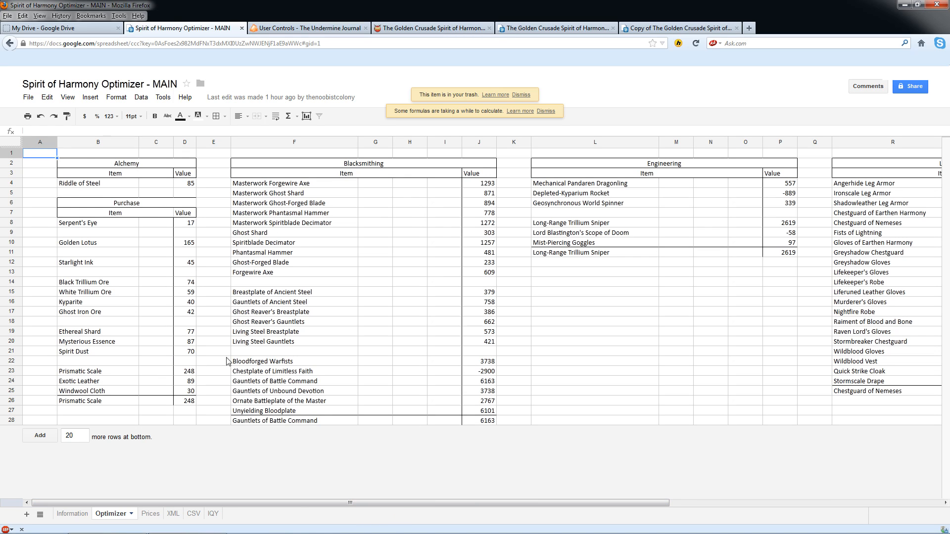
mouse_move(307, 372)
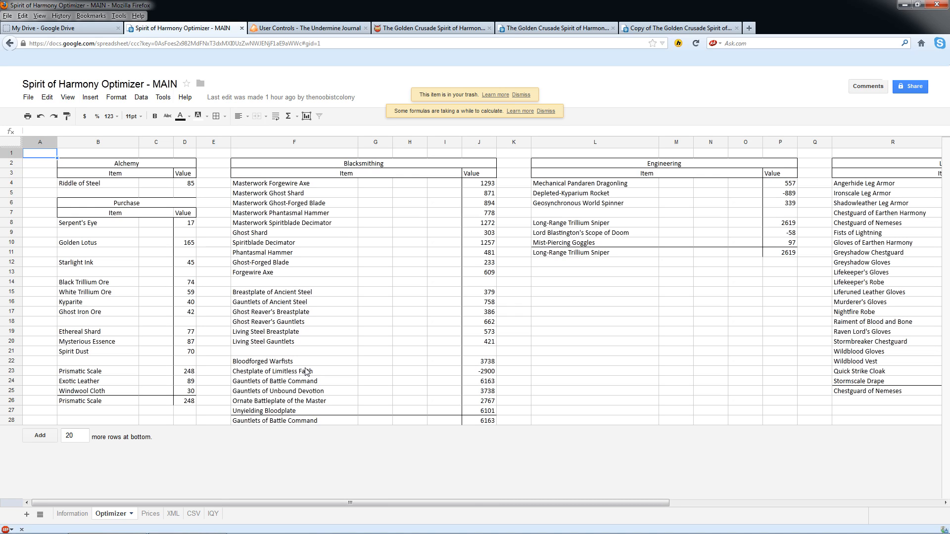
mouse_move(219, 221)
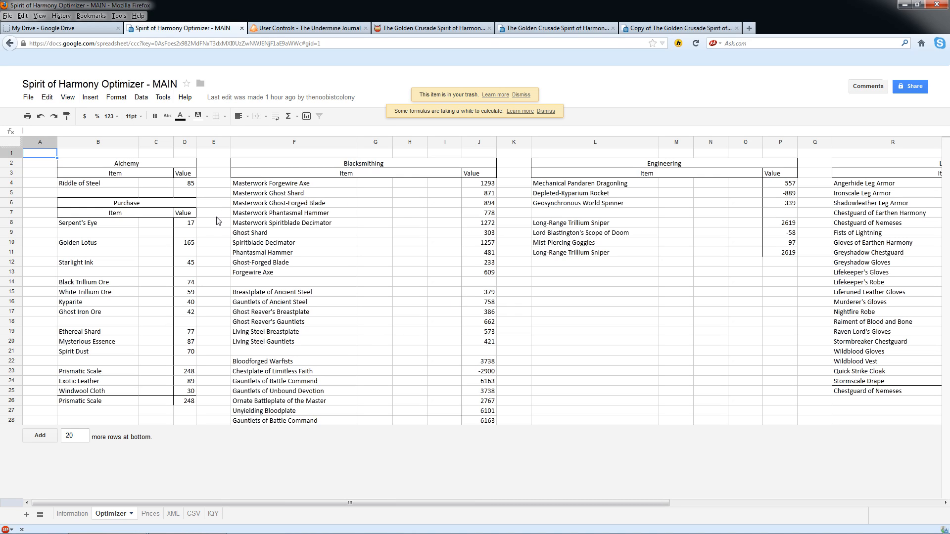
Step: Select Serpent's Eye's value in Optimizer cell D8 to reveal its =Prices!C11 formula
click(184, 222)
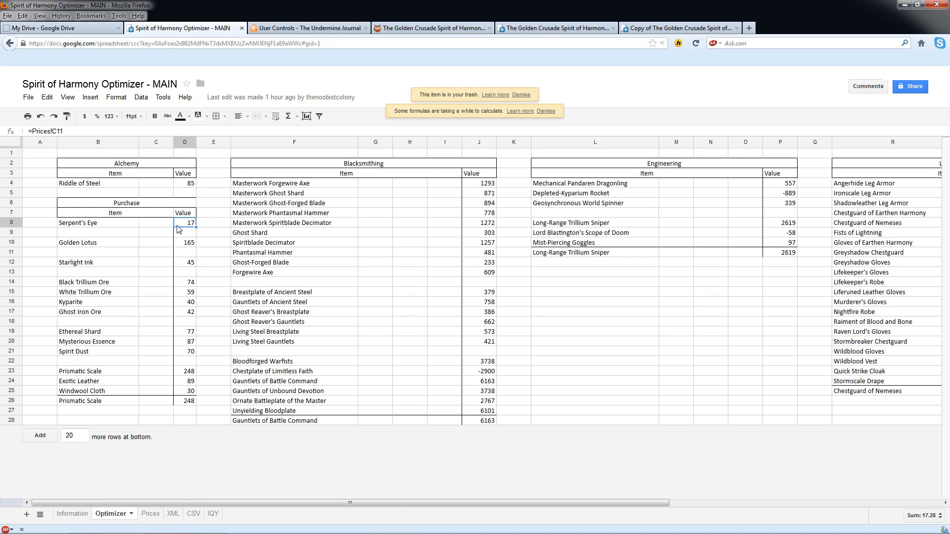
mouse_move(269, 220)
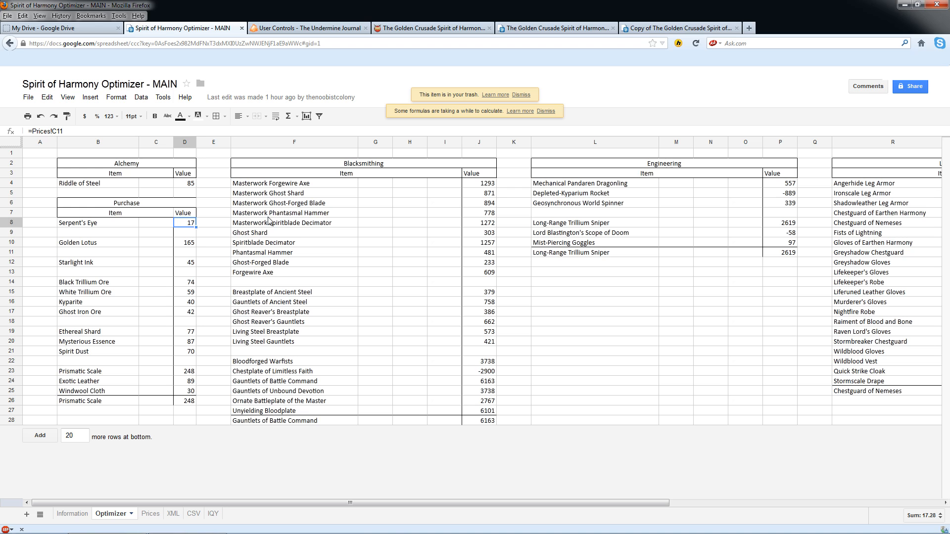
mouse_move(647, 516)
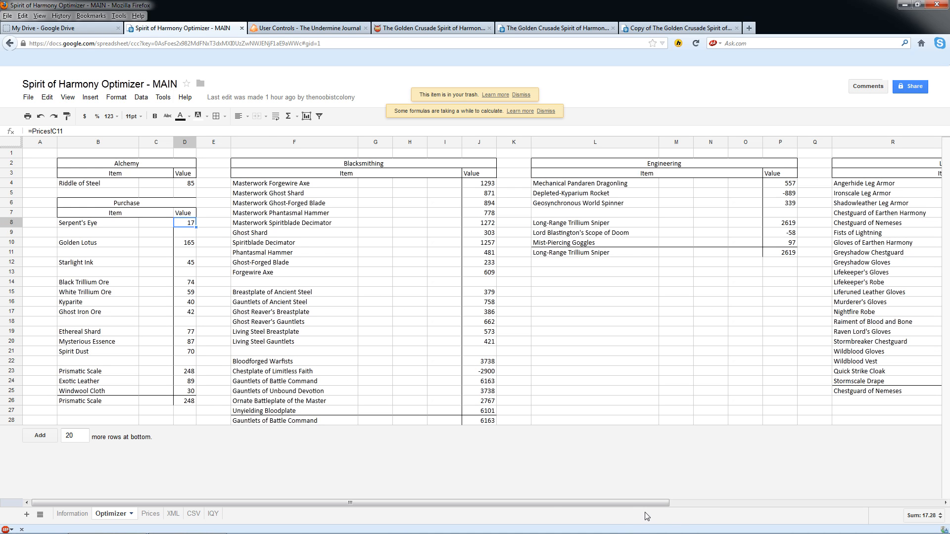